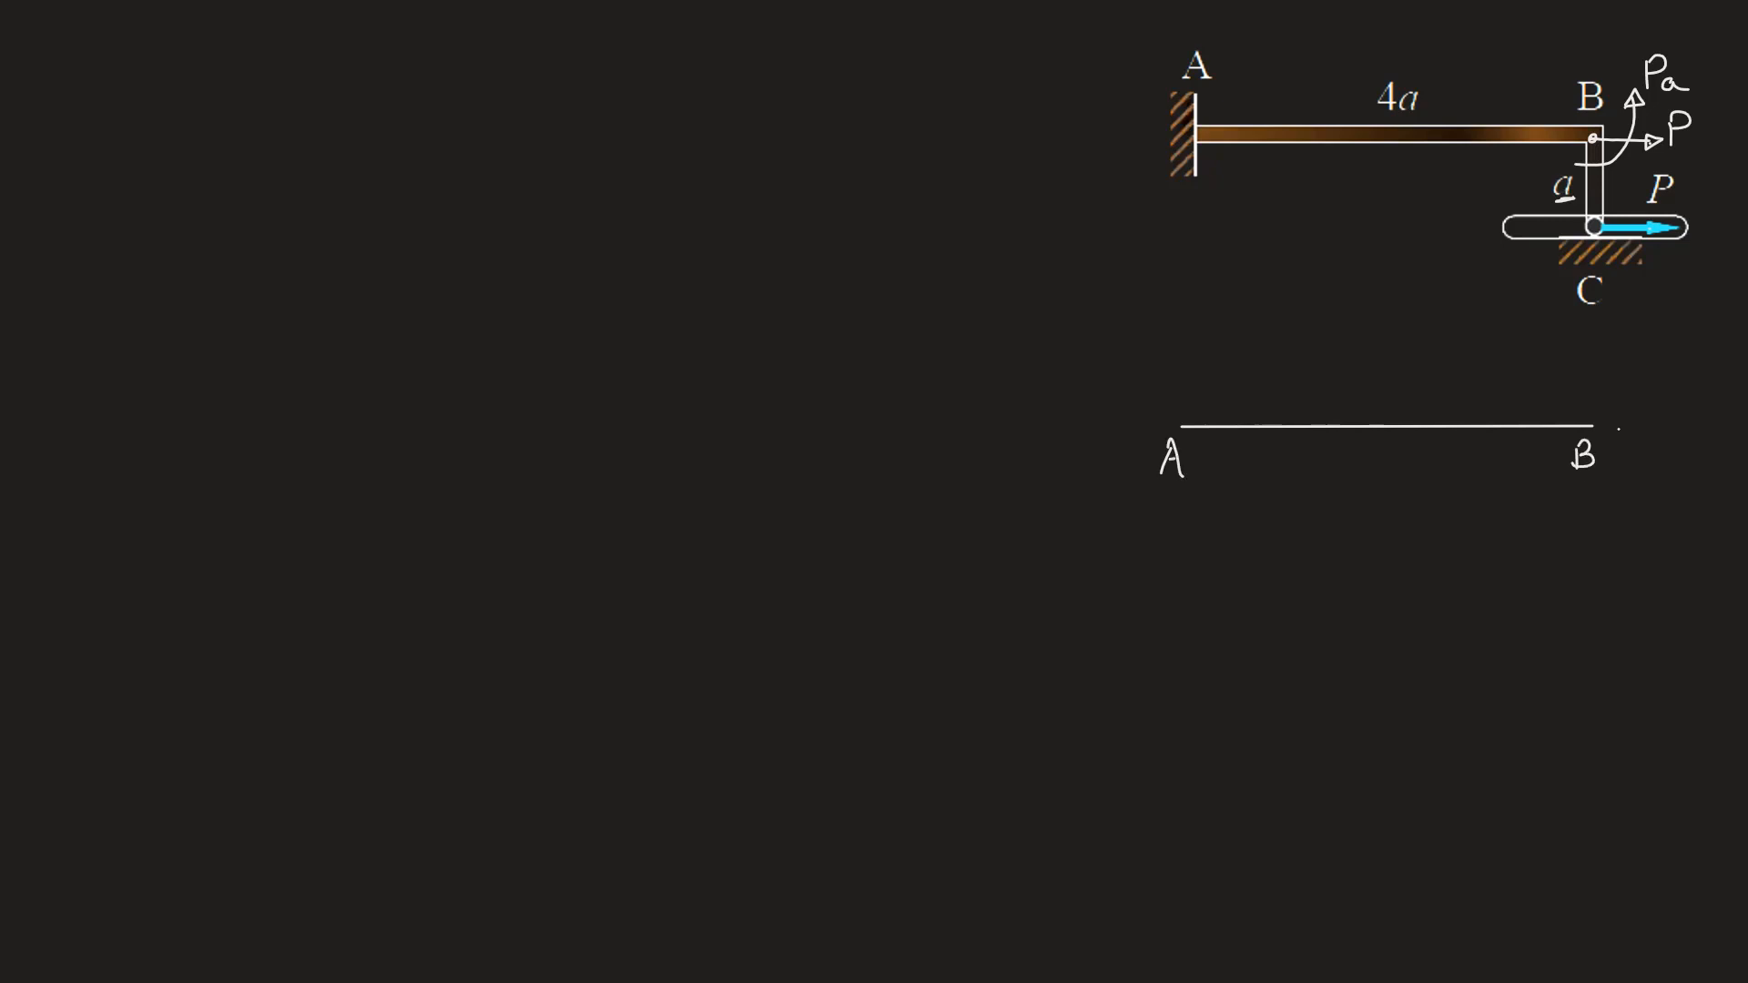
Sketch beam AB's green deflection curve, label Pa and P at A and δB at B, and draw the second beam
{"action": "left_click_drag", "start_coordinate": [1602, 425], "coordinate": [1653, 424]}
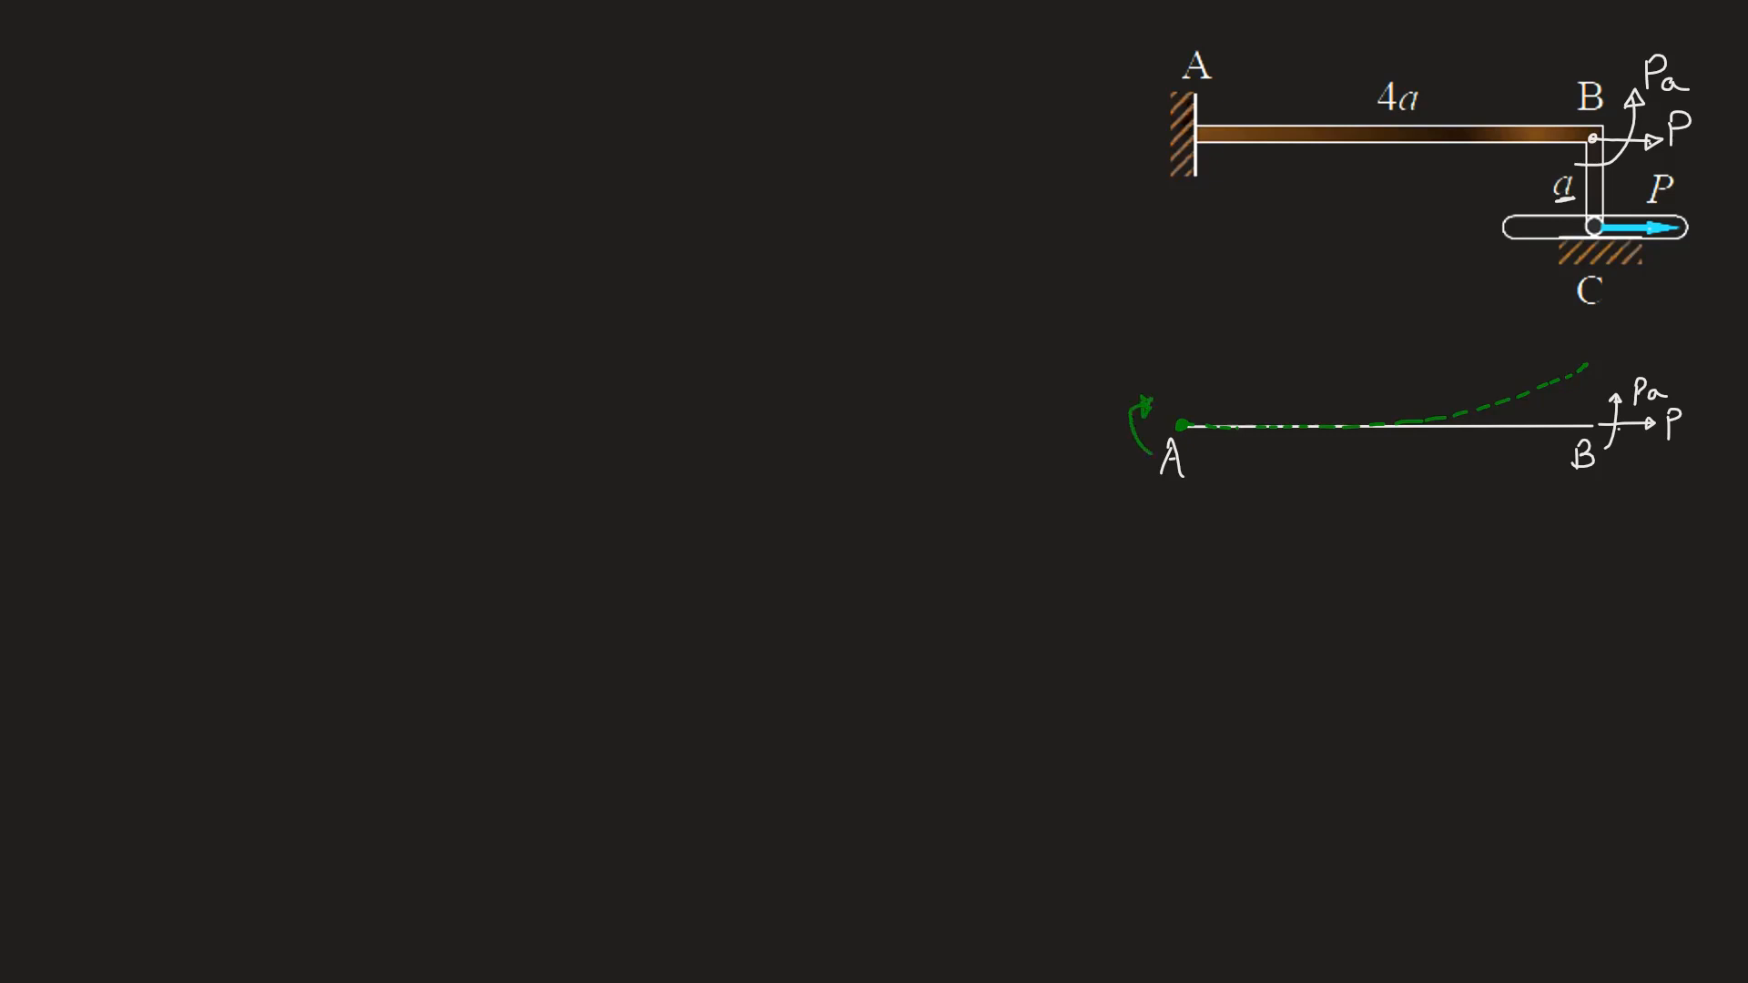
{"action": "type", "text": "P"}
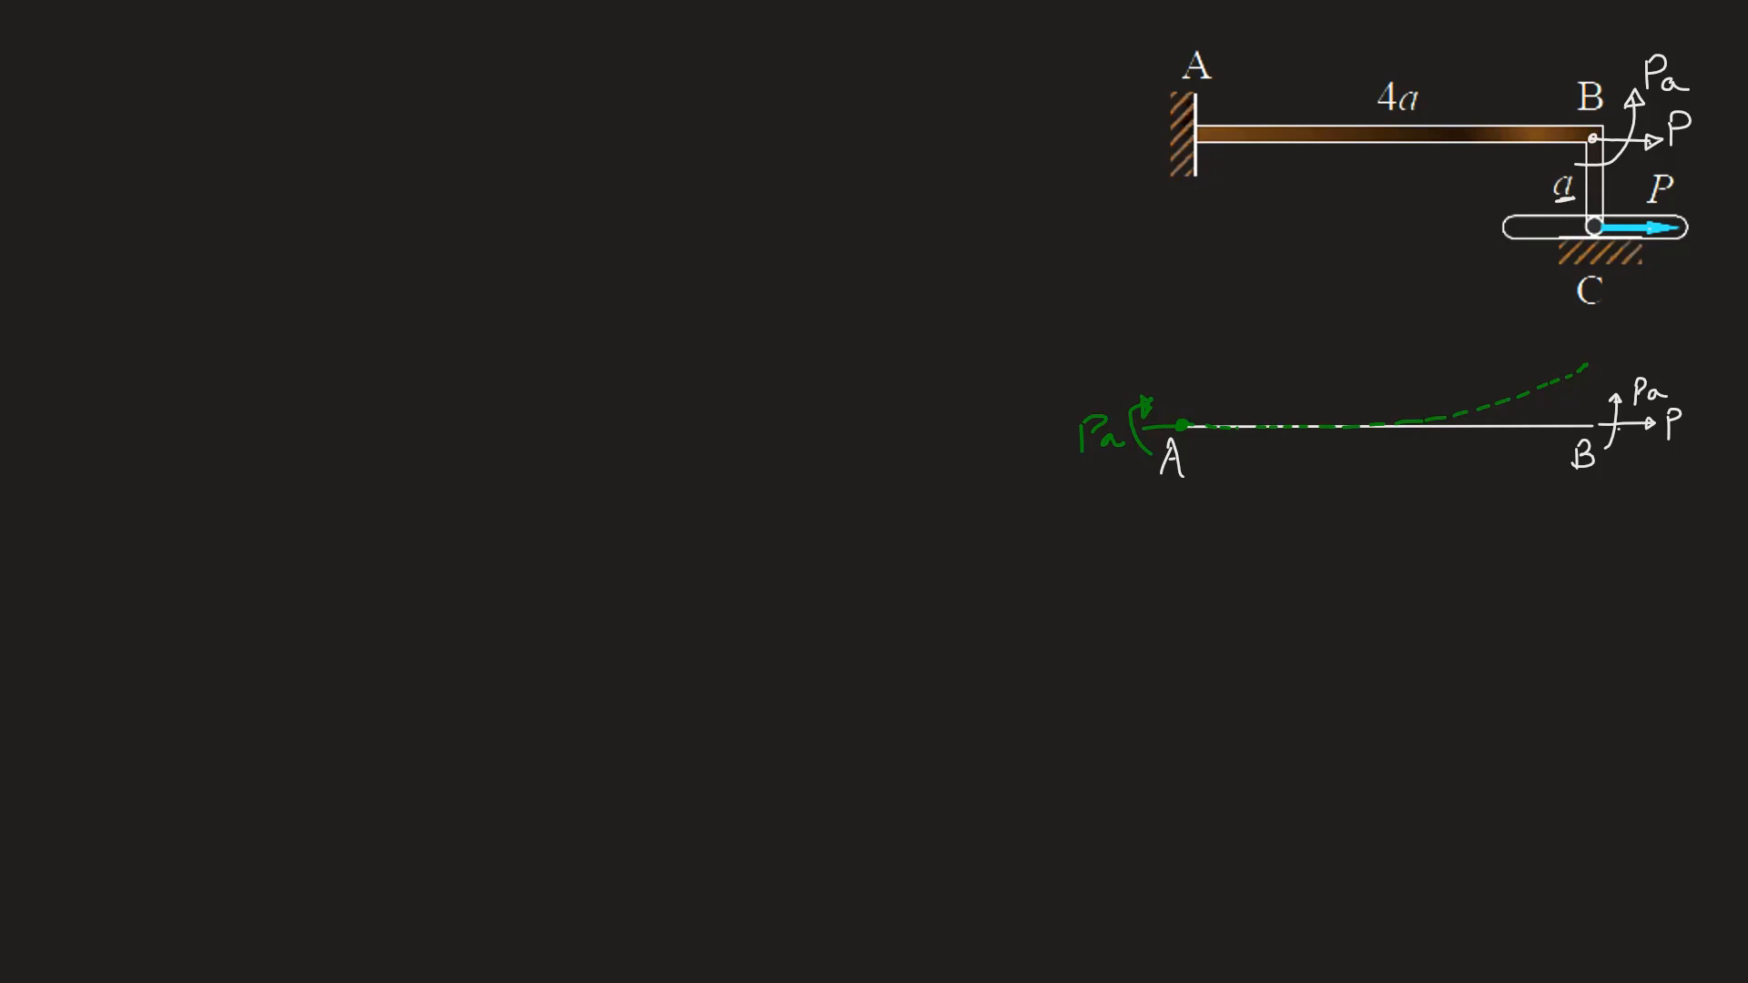
{"action": "type", "text": "P"}
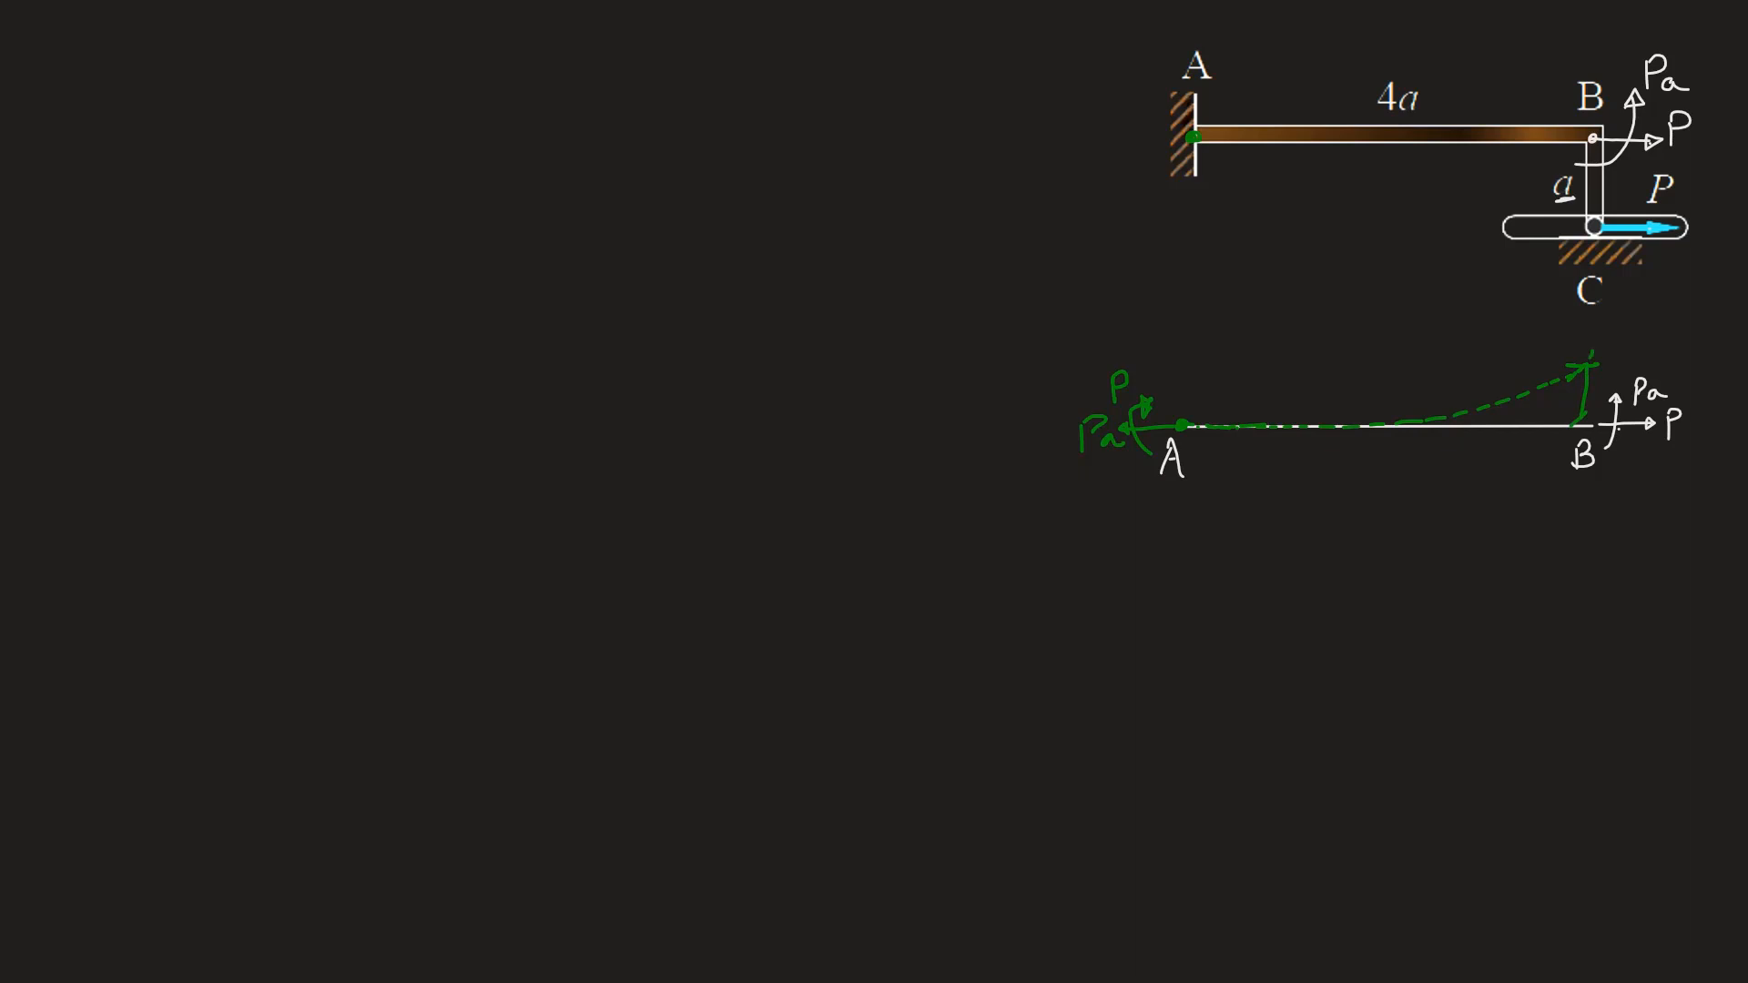
{"action": "type", "text": "δB"}
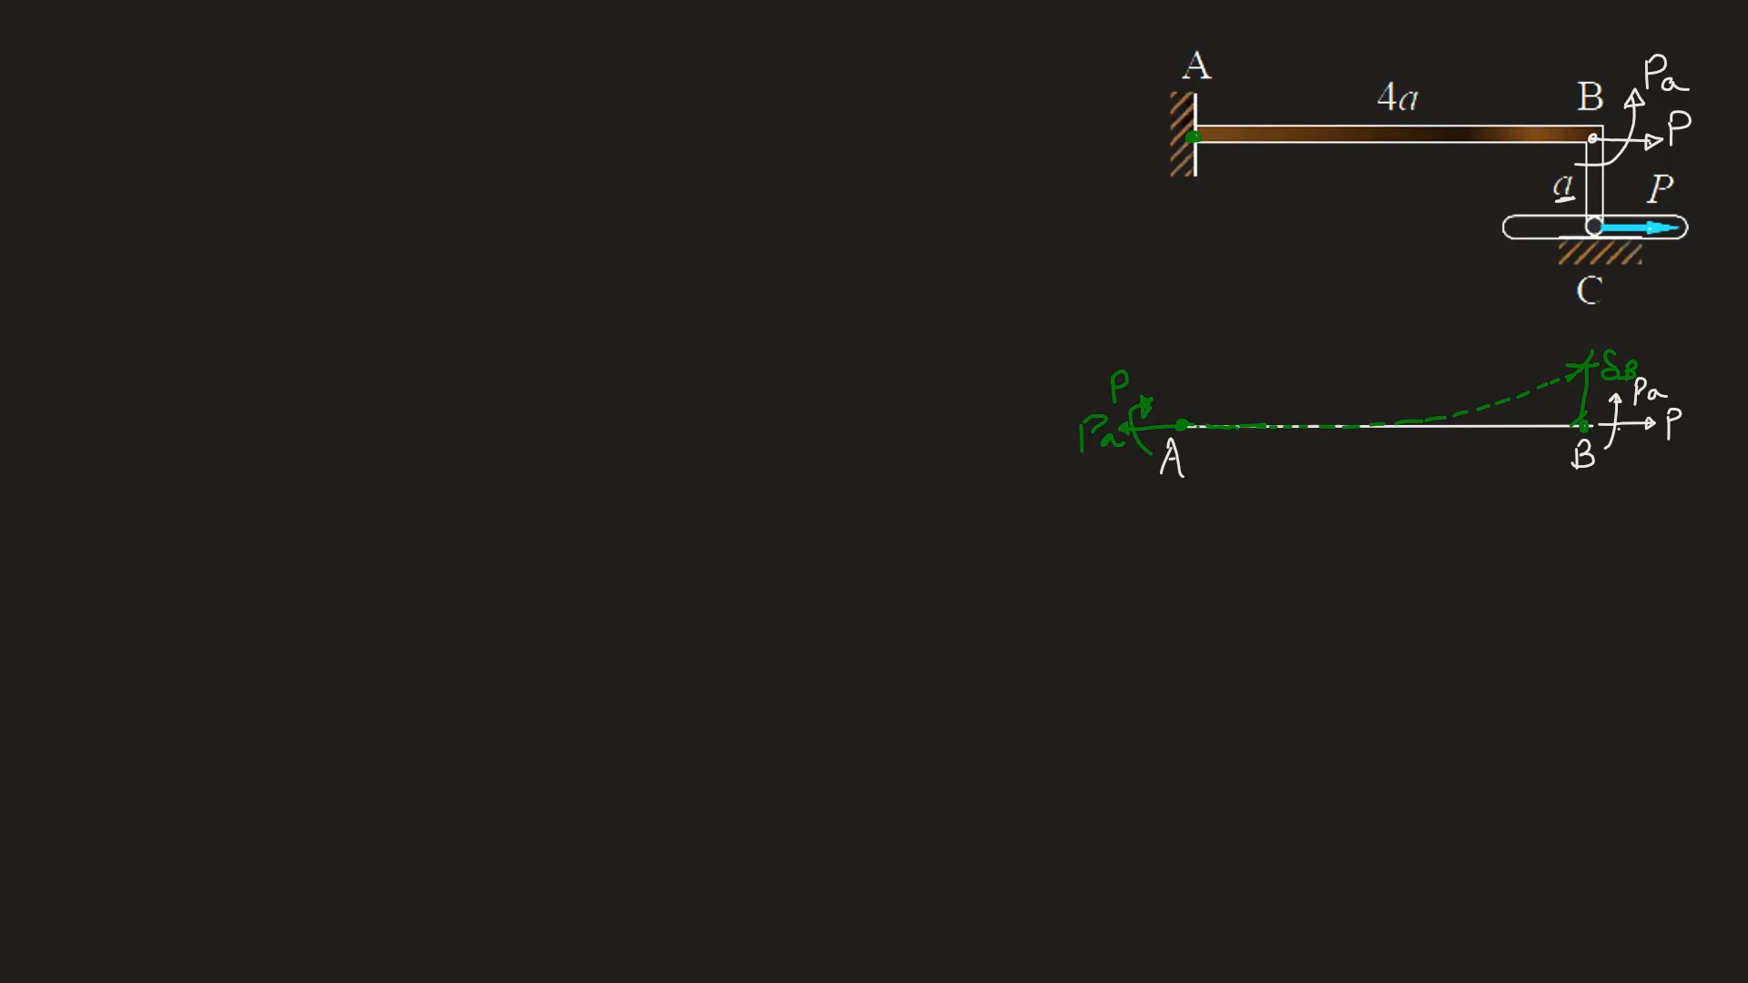
{"action": "left_click_drag", "start_coordinate": [1182, 556], "coordinate": [1595, 554]}
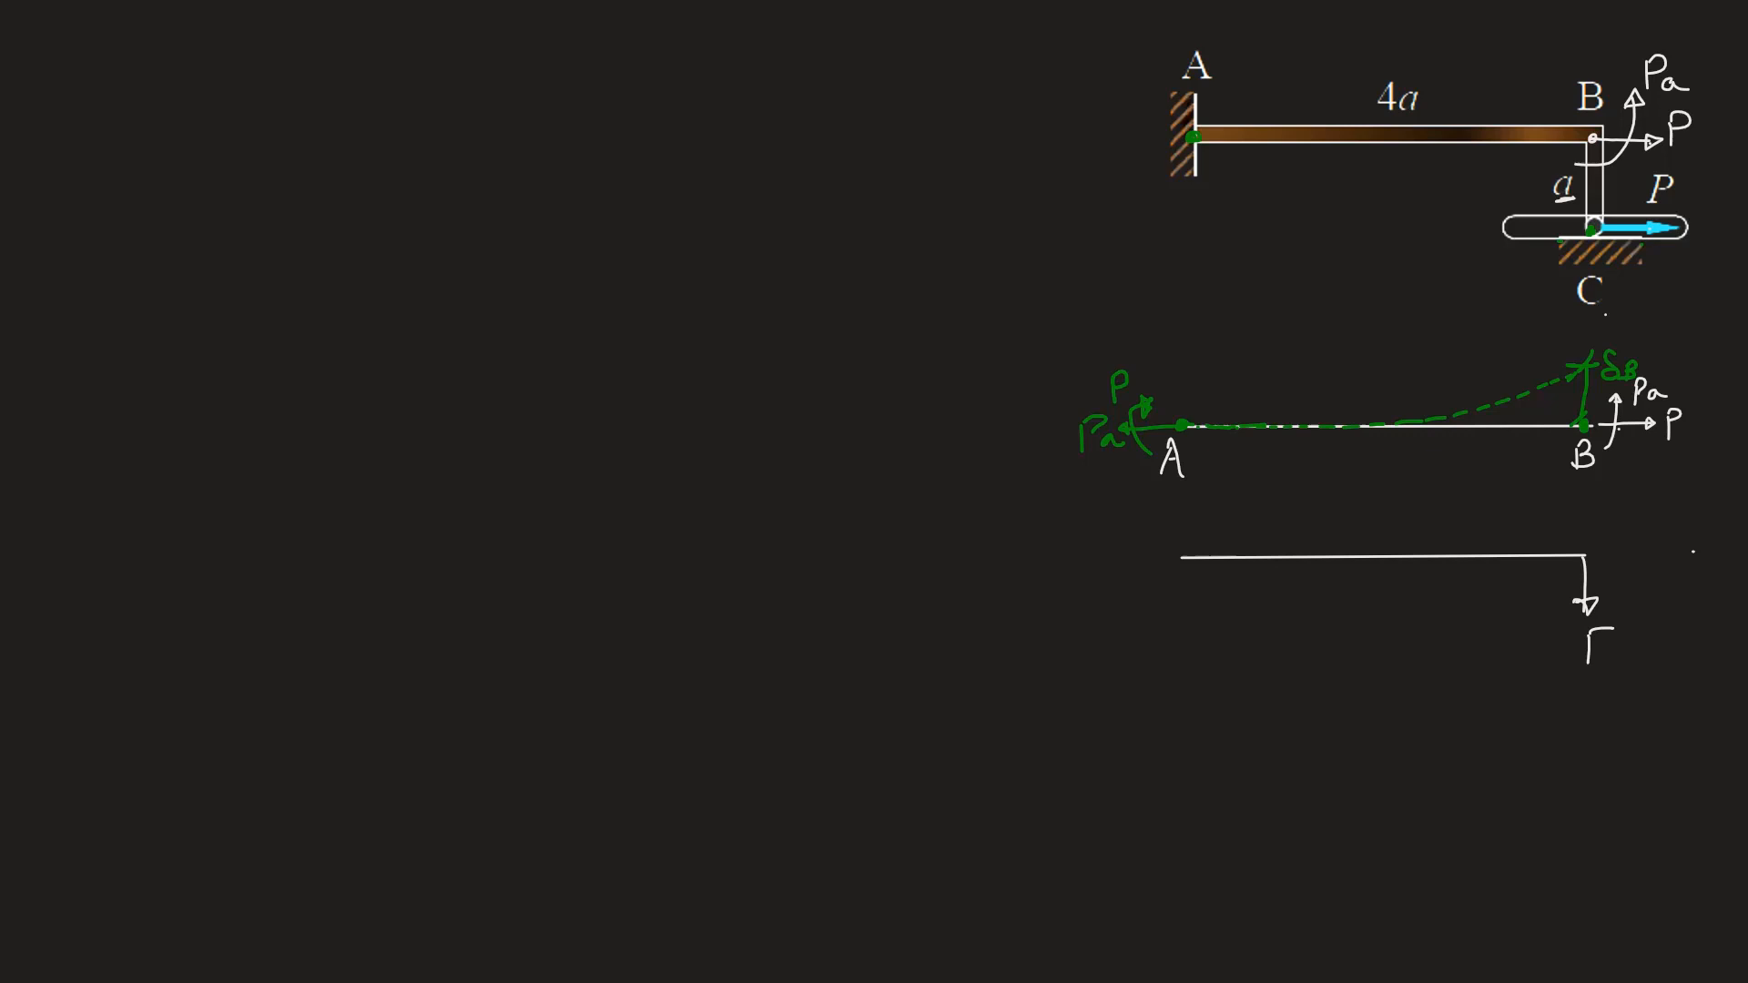
Label the second beam's ends A and B and mark the fixed end with force F
{"action": "type", "text": "F"}
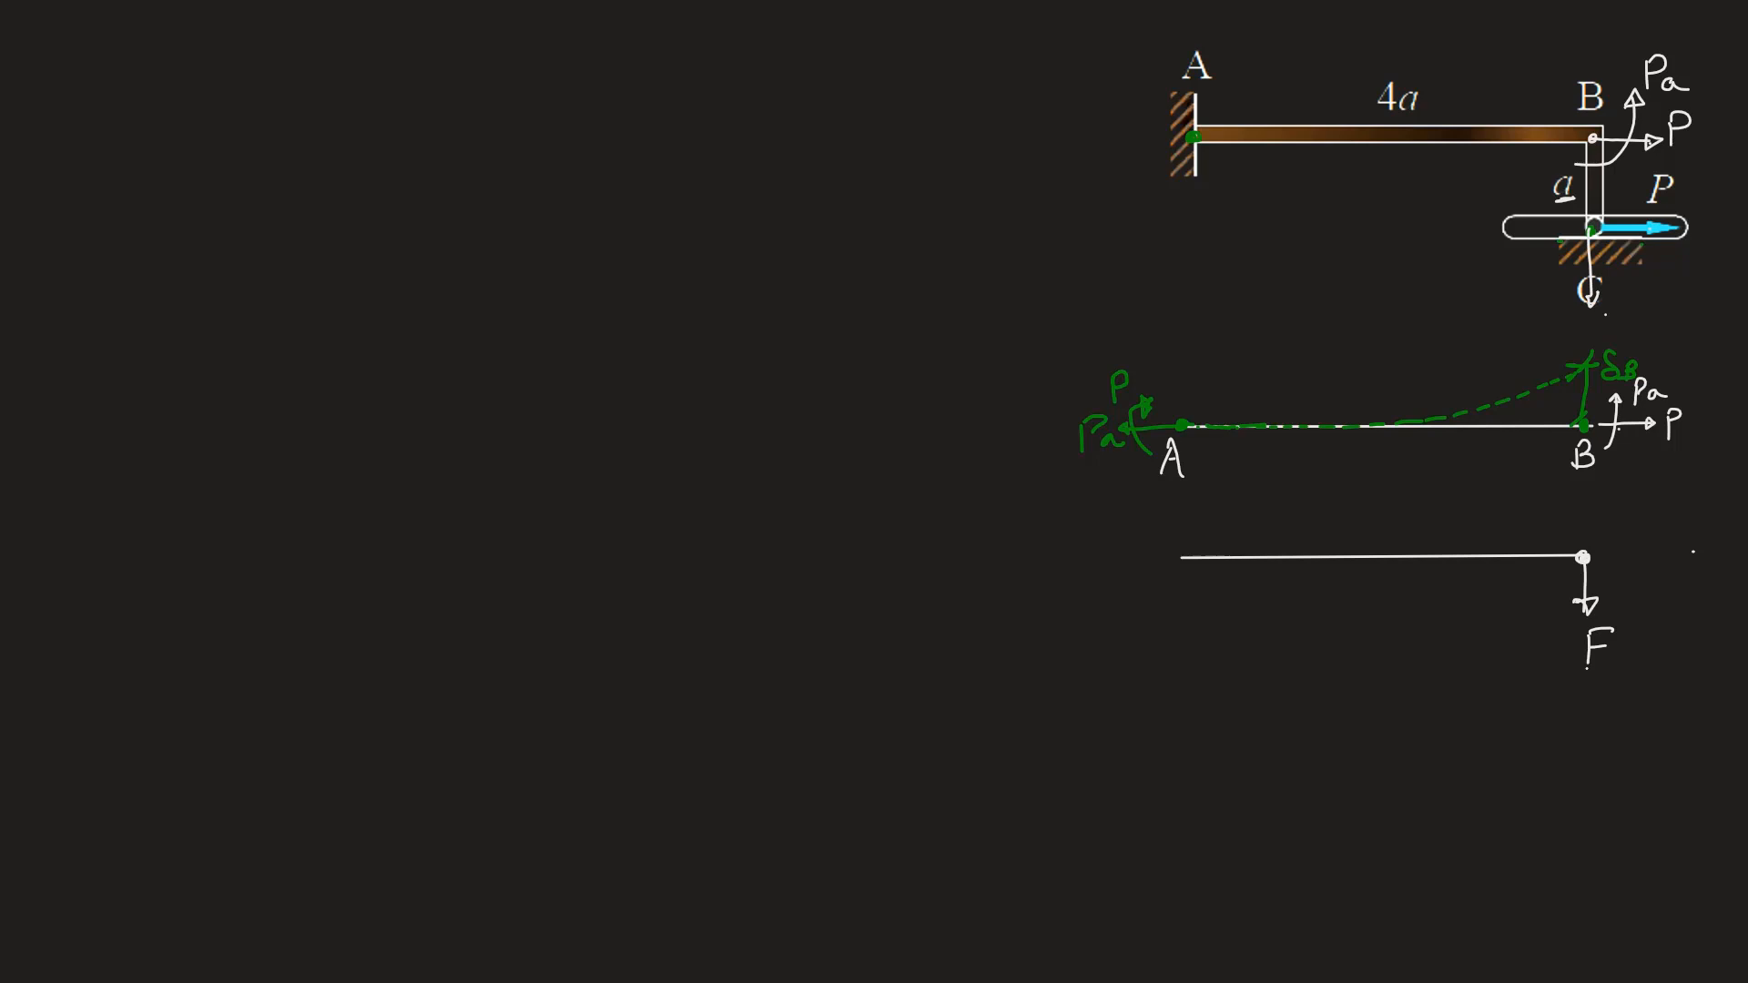
{"action": "type", "text": "A"}
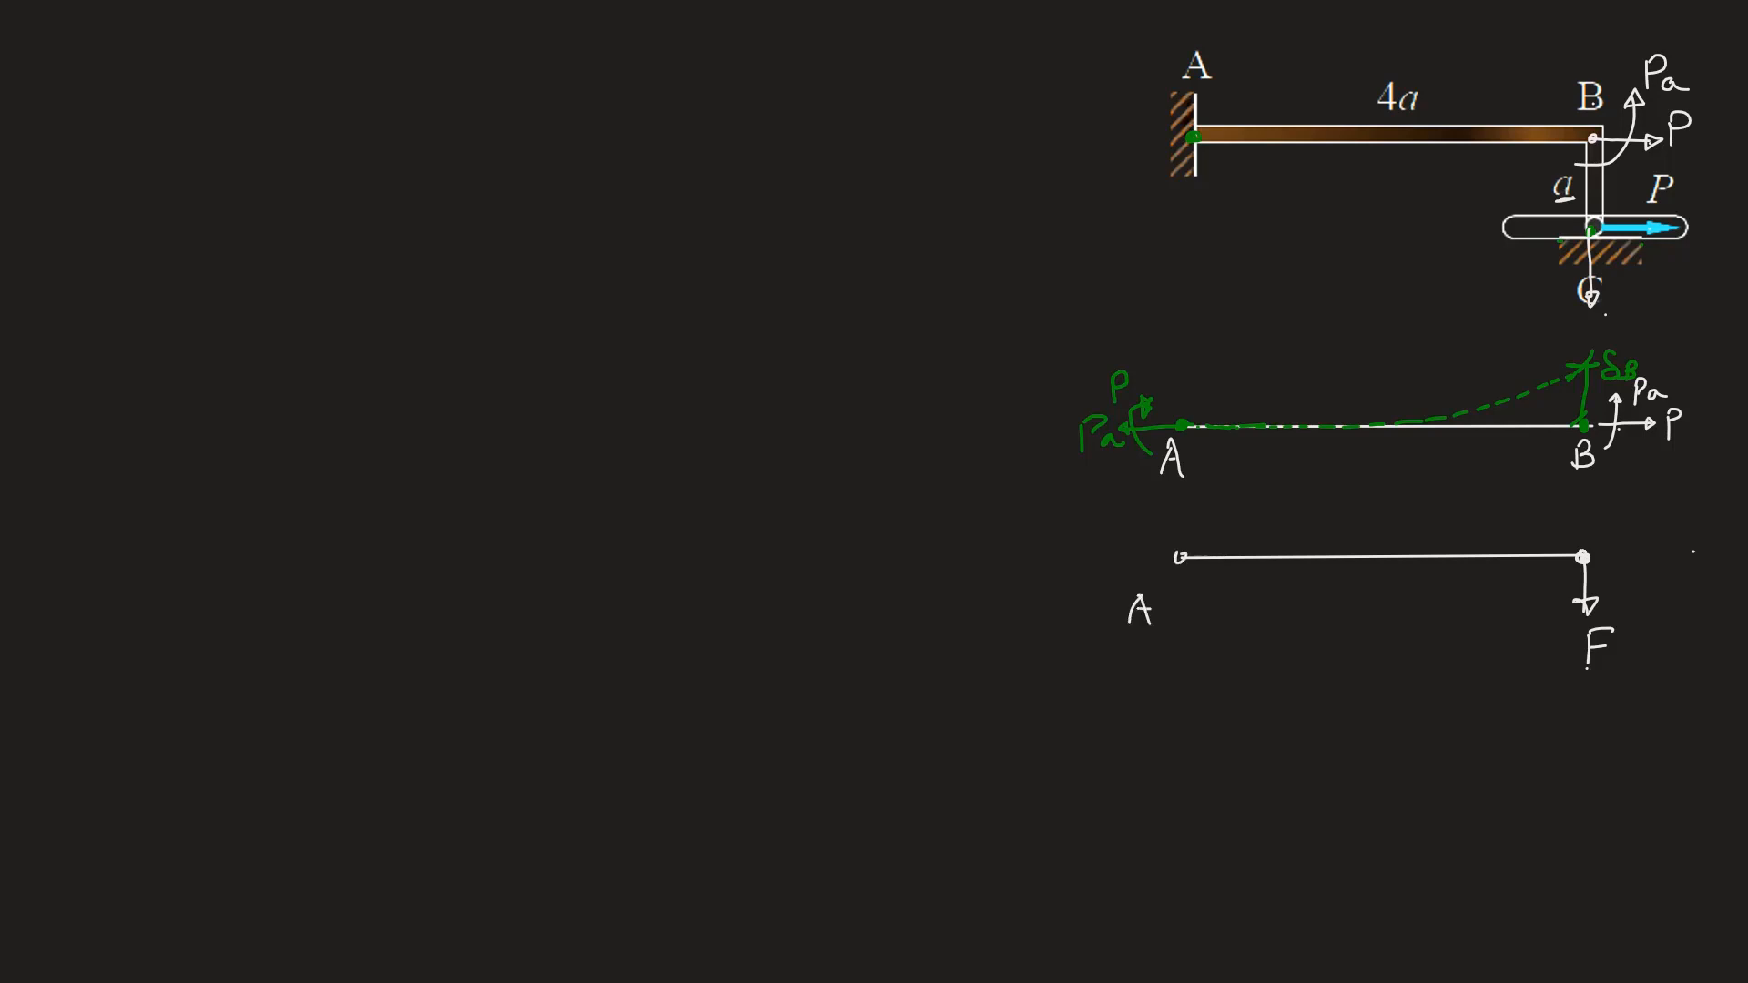
{"action": "type", "text": "B"}
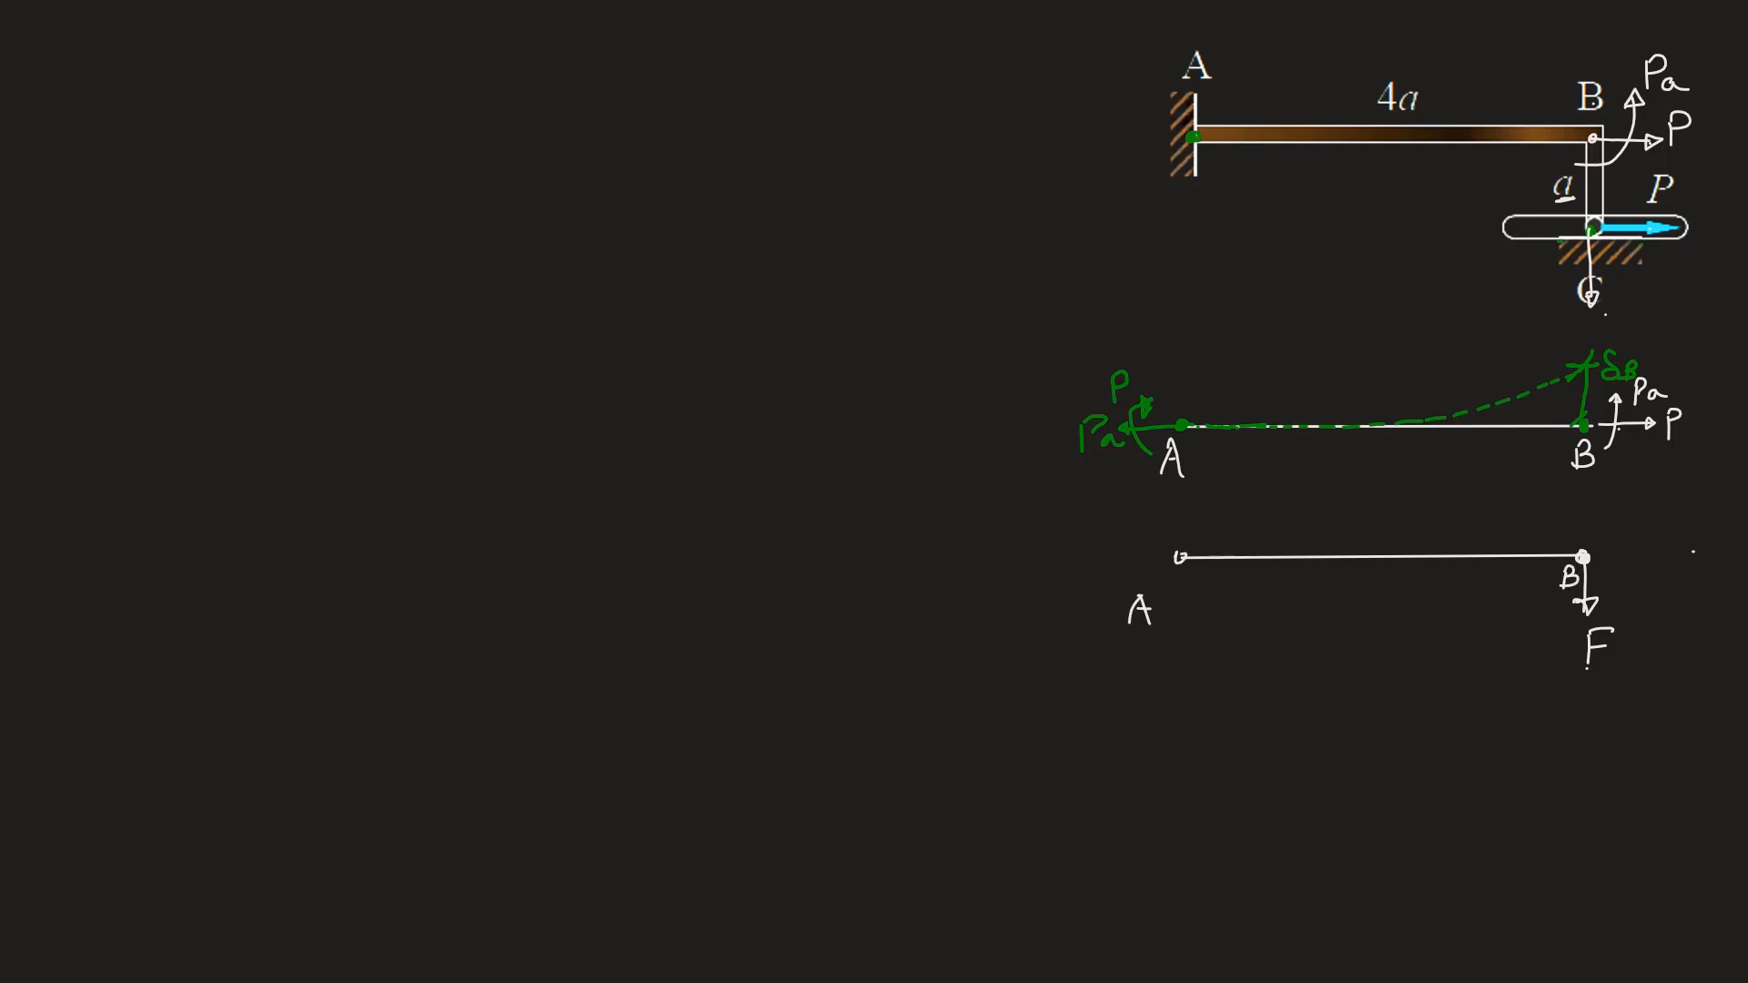
{"action": "left_click_drag", "start_coordinate": [1176, 561], "coordinate": [1225, 561]}
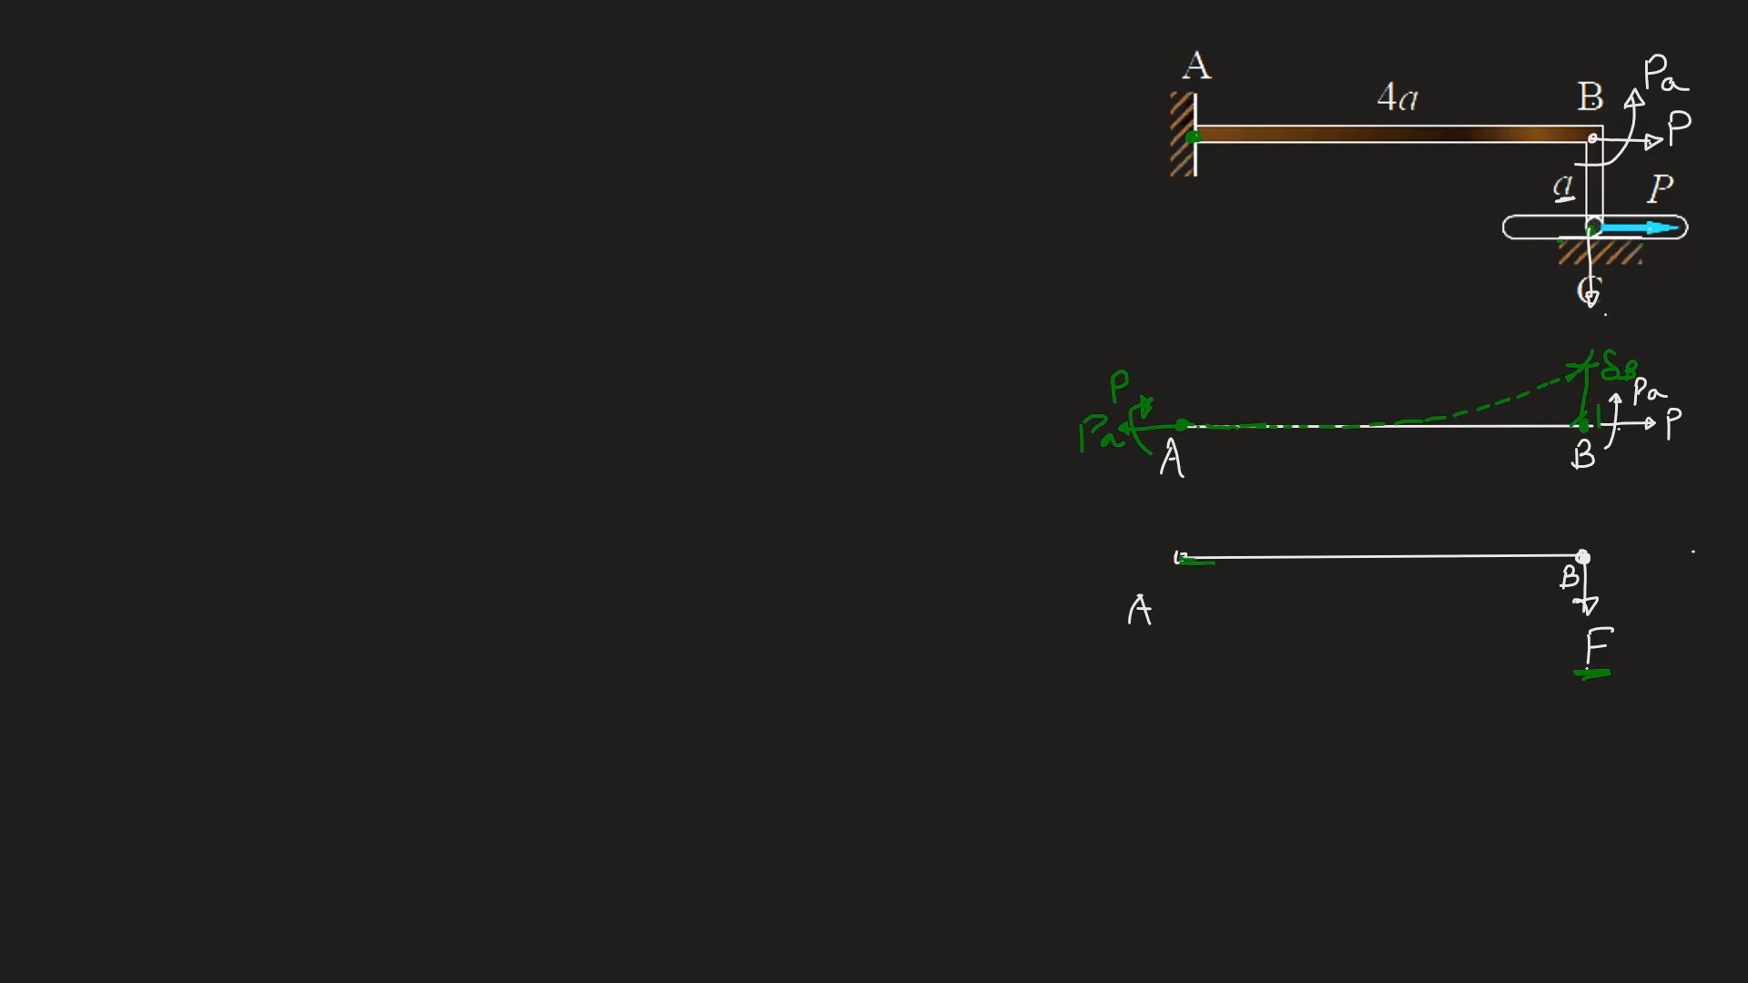
Draw the second beam's downward deflection curve with δB marked at B and start the δ1 term
{"action": "left_click_drag", "start_coordinate": [1181, 557], "coordinate": [1571, 624]}
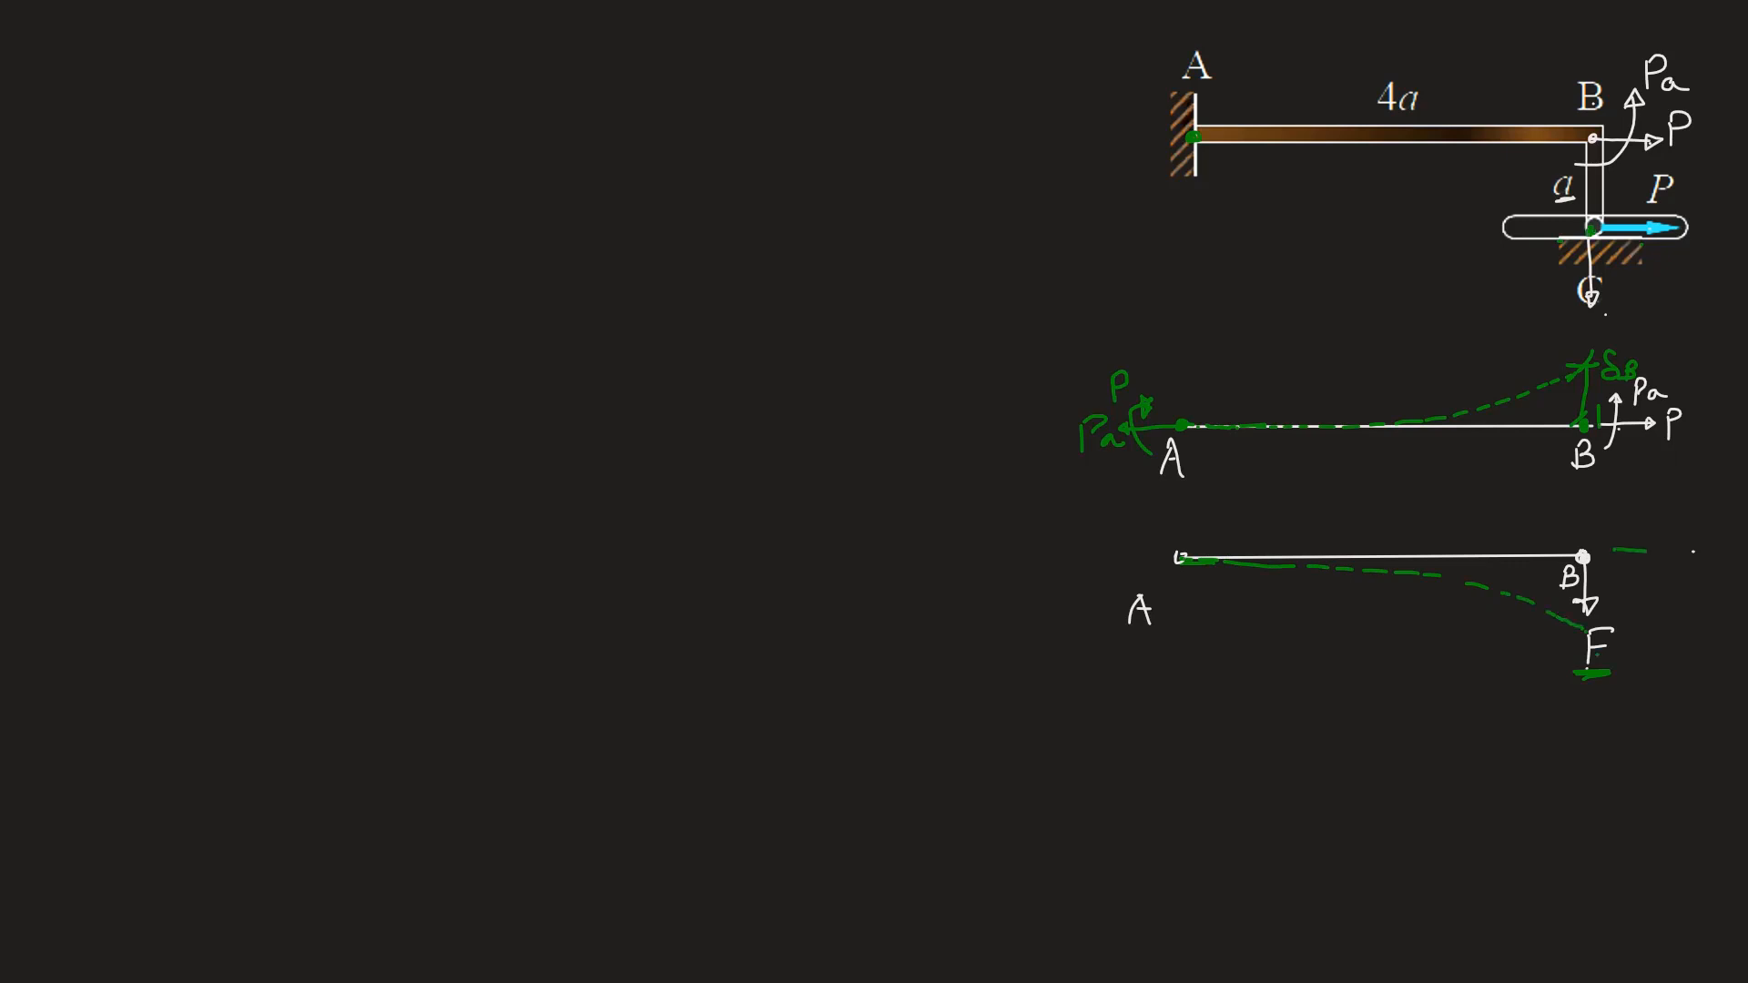
{"action": "left_click_drag", "start_coordinate": [1615, 657], "coordinate": [1615, 557]}
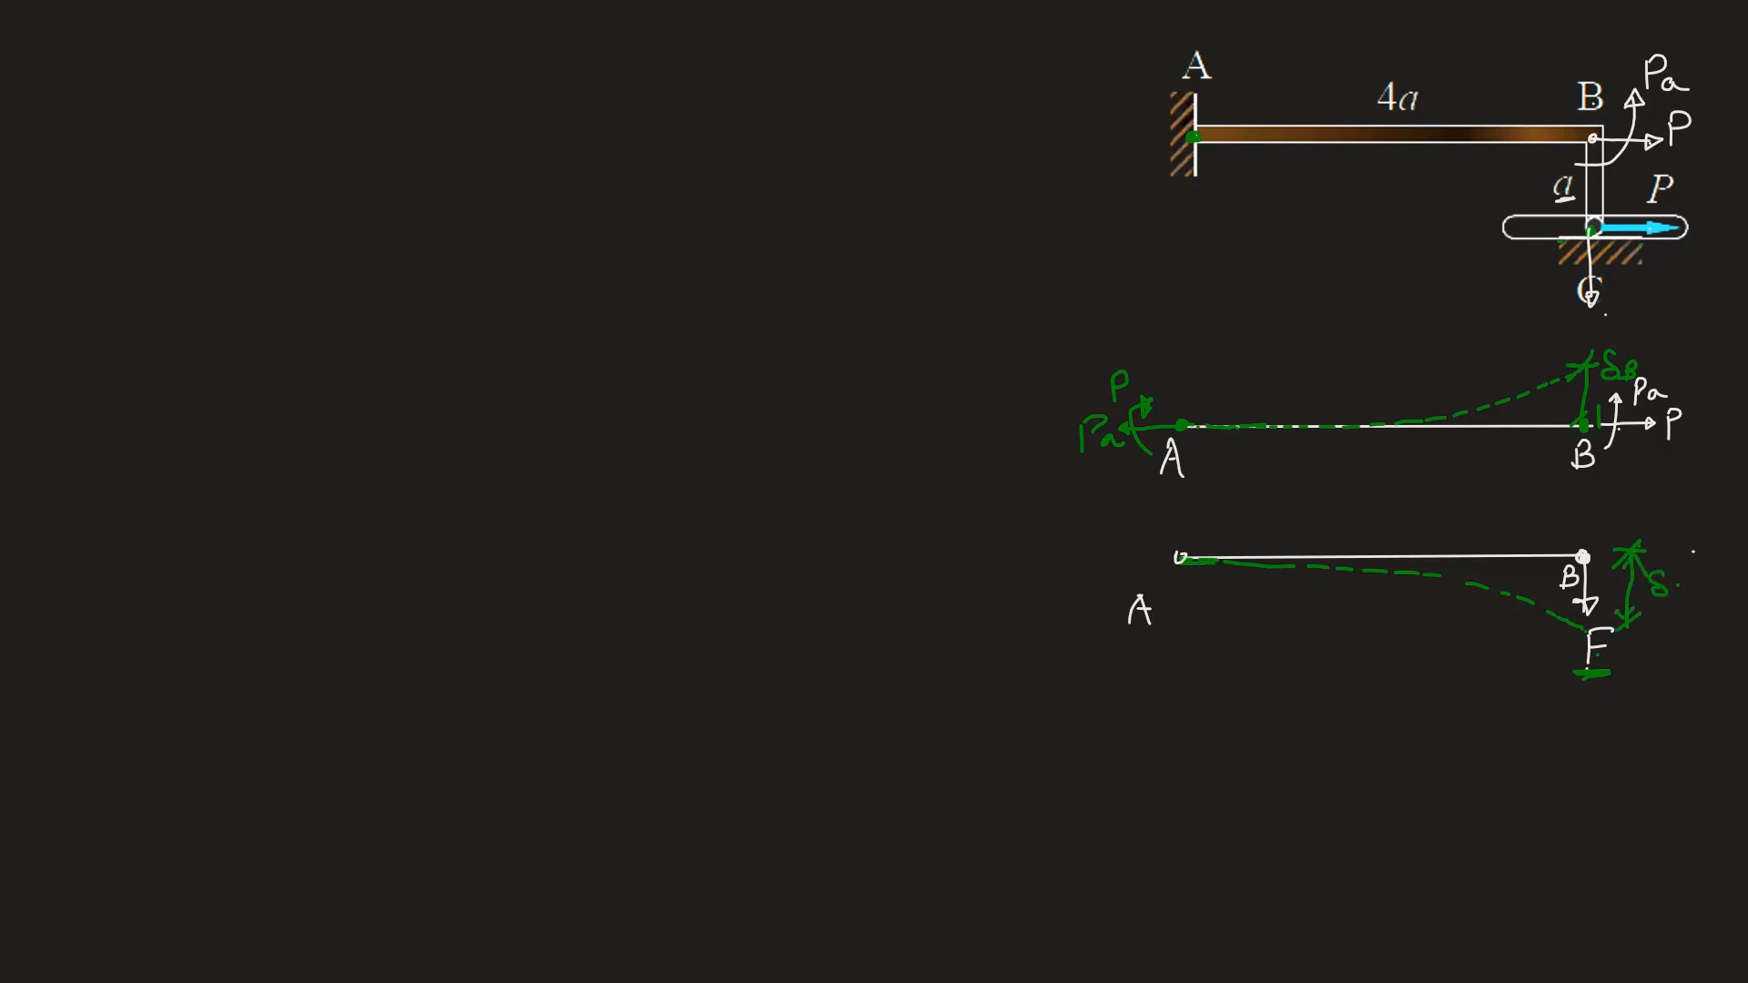
{"action": "type", "text": "δ1"}
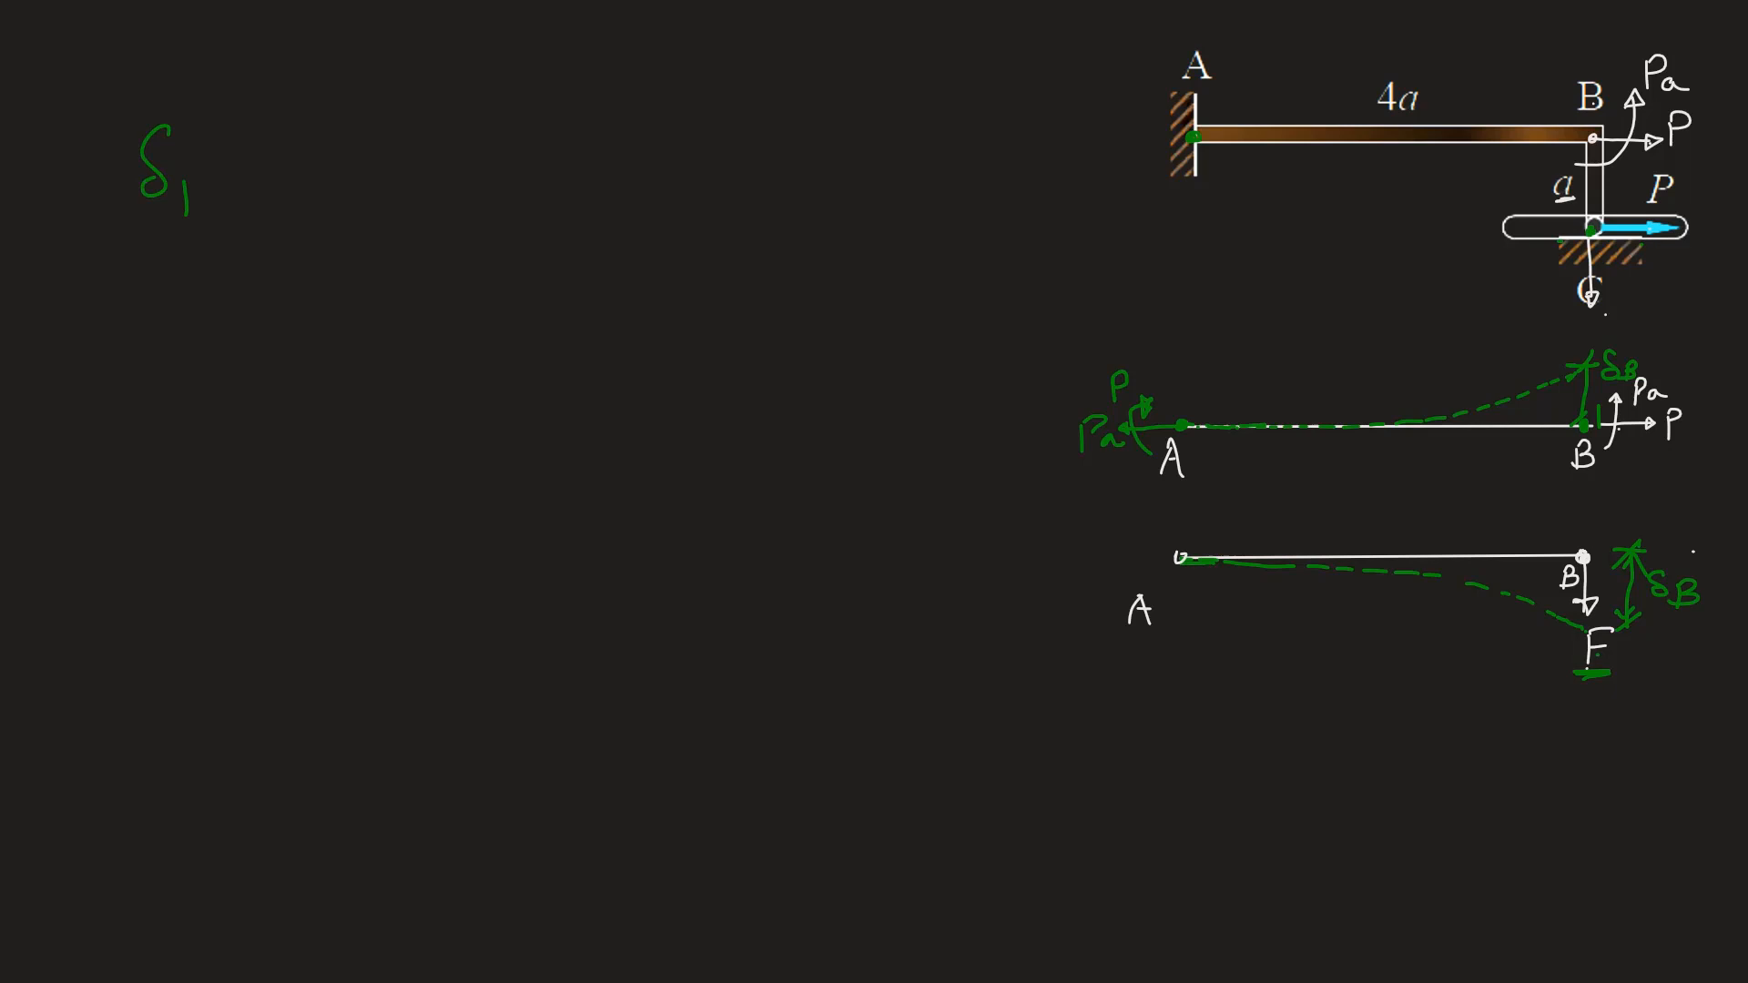
Handwrite δB = ML²/2EI = PaL²/2EI and the second equation δB = −FL³/3EI
{"action": "type", "text": "δB ="}
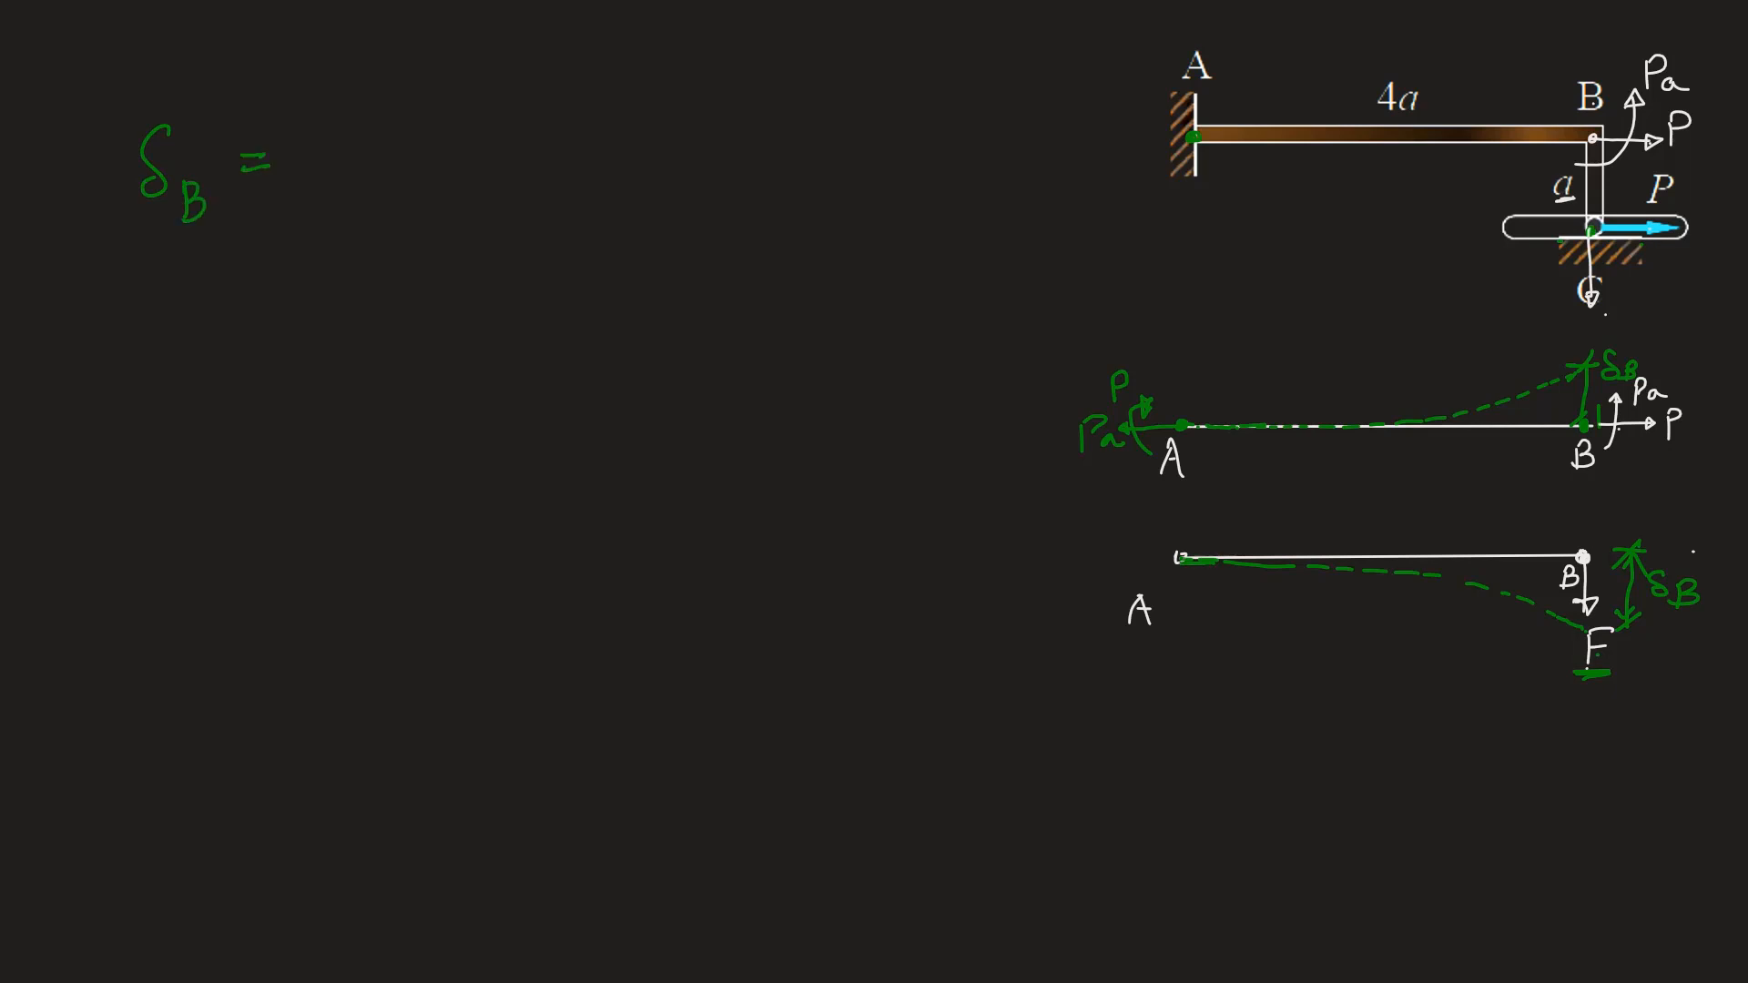
{"action": "type", "text": "1"}
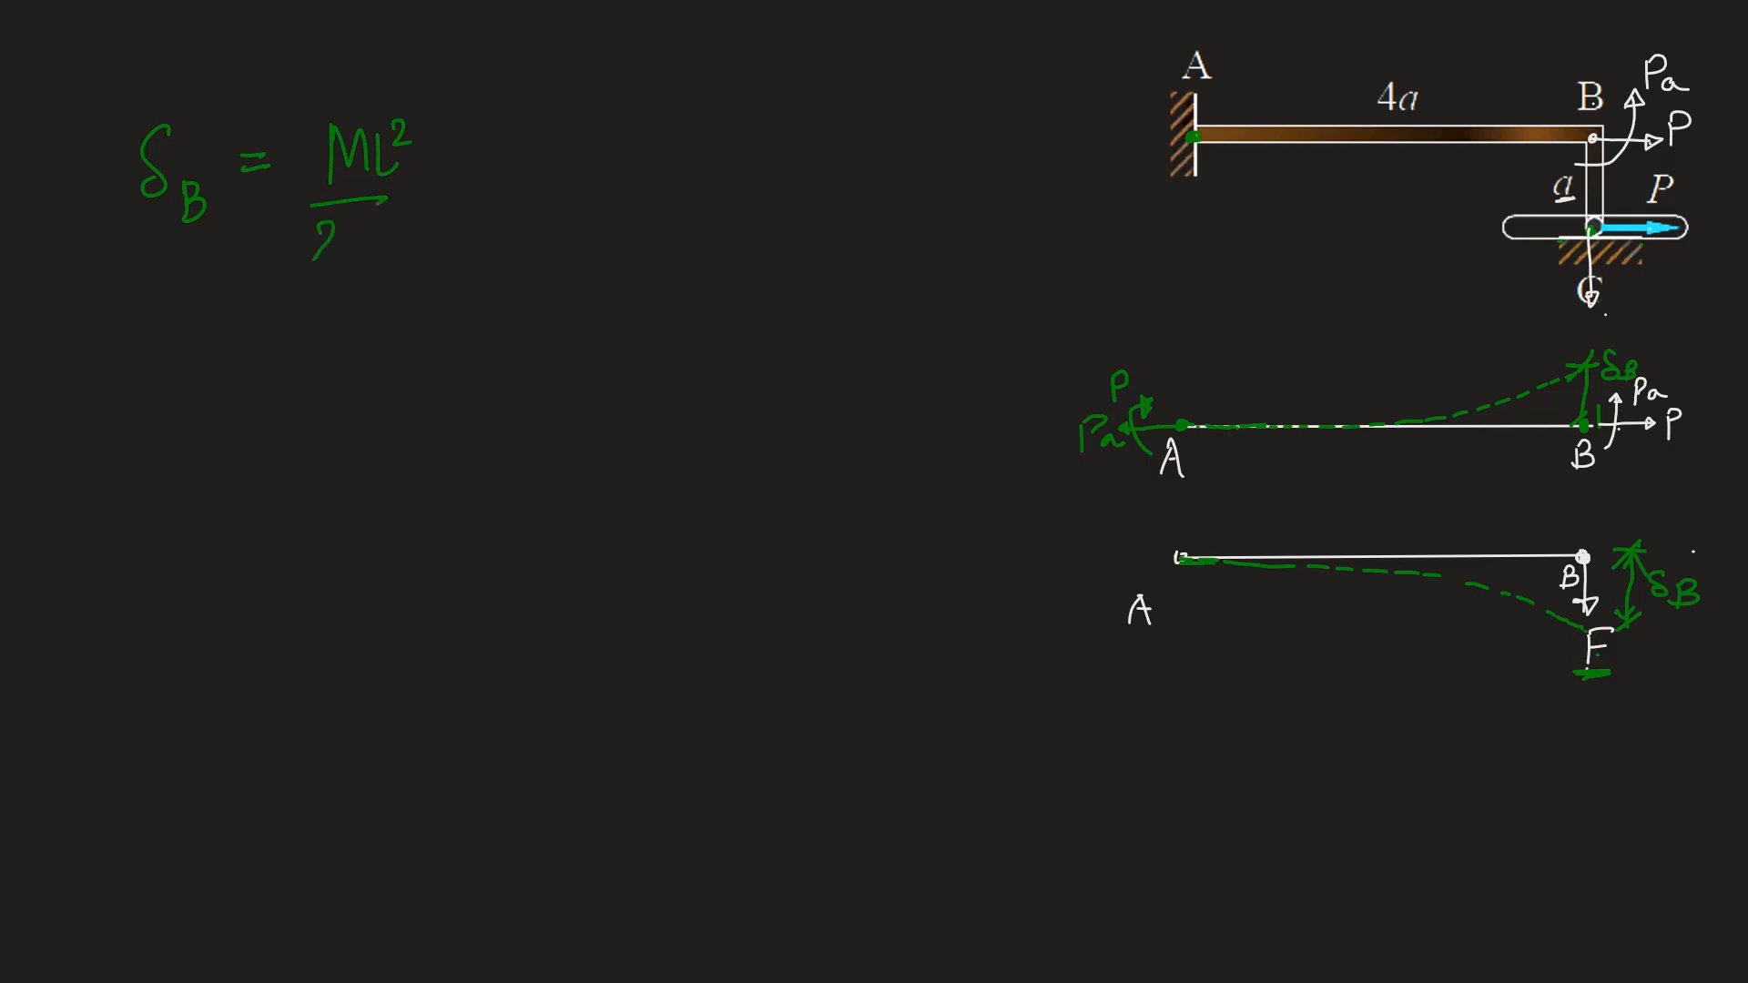
{"action": "type", "text": "EI"}
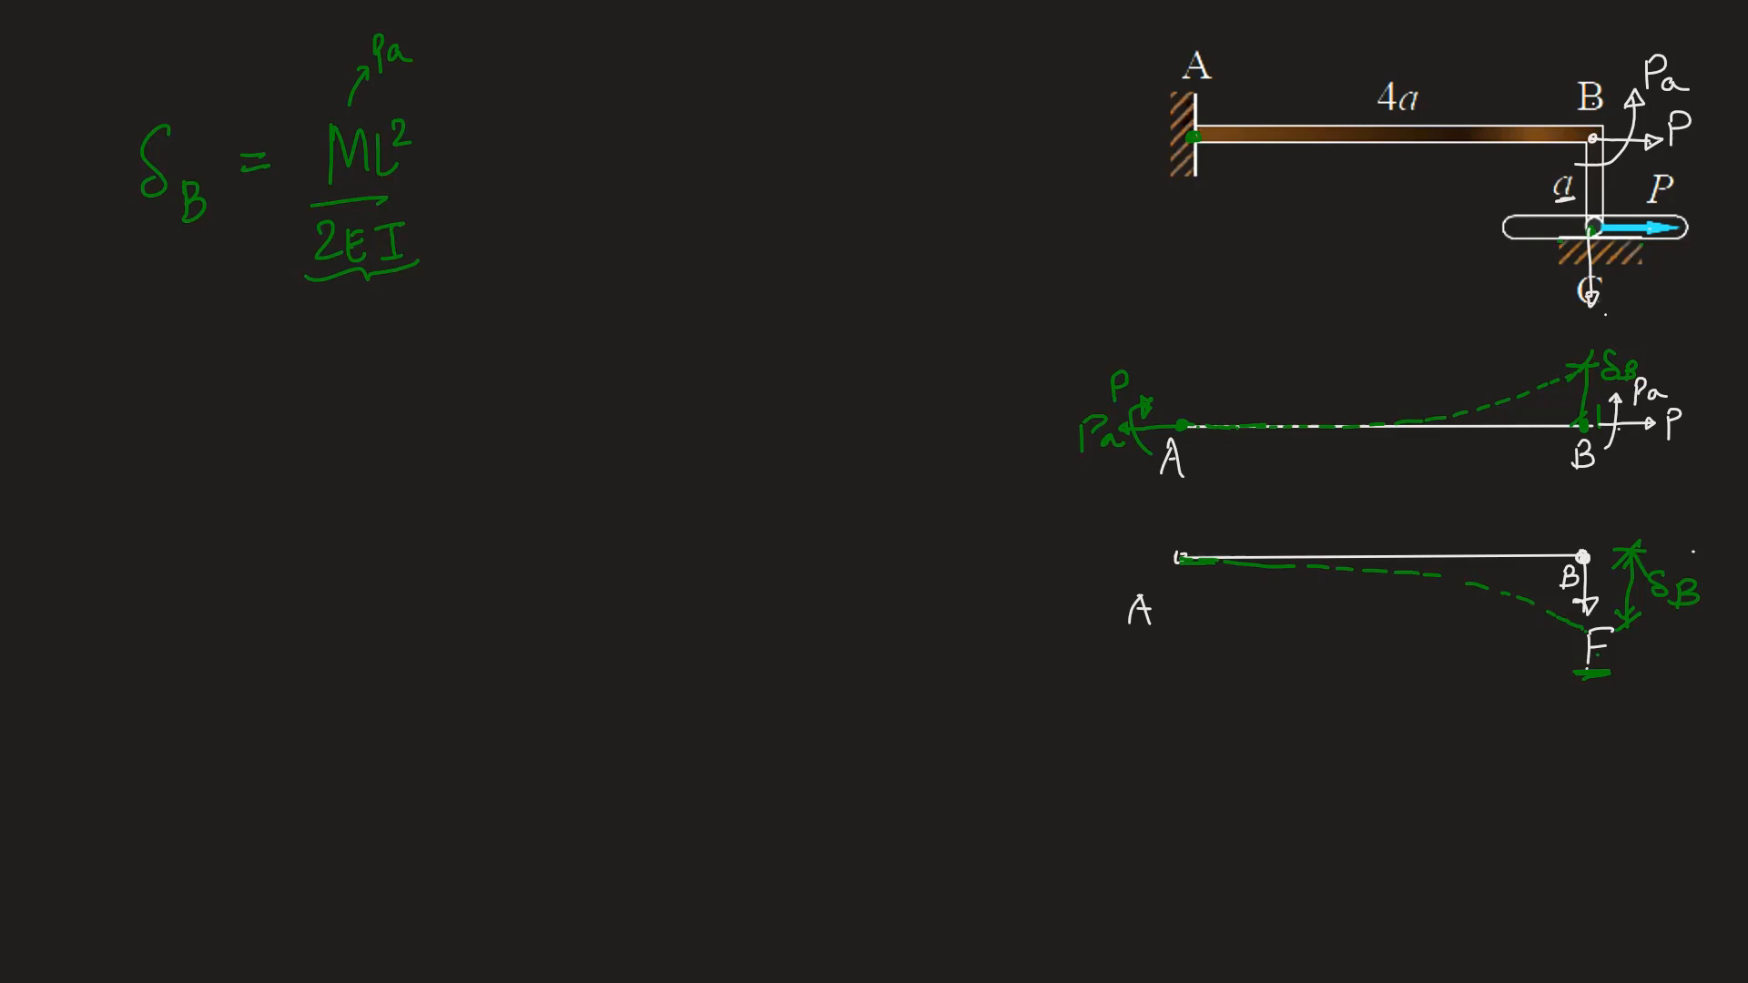
{"action": "type", "text": "= PaL²"}
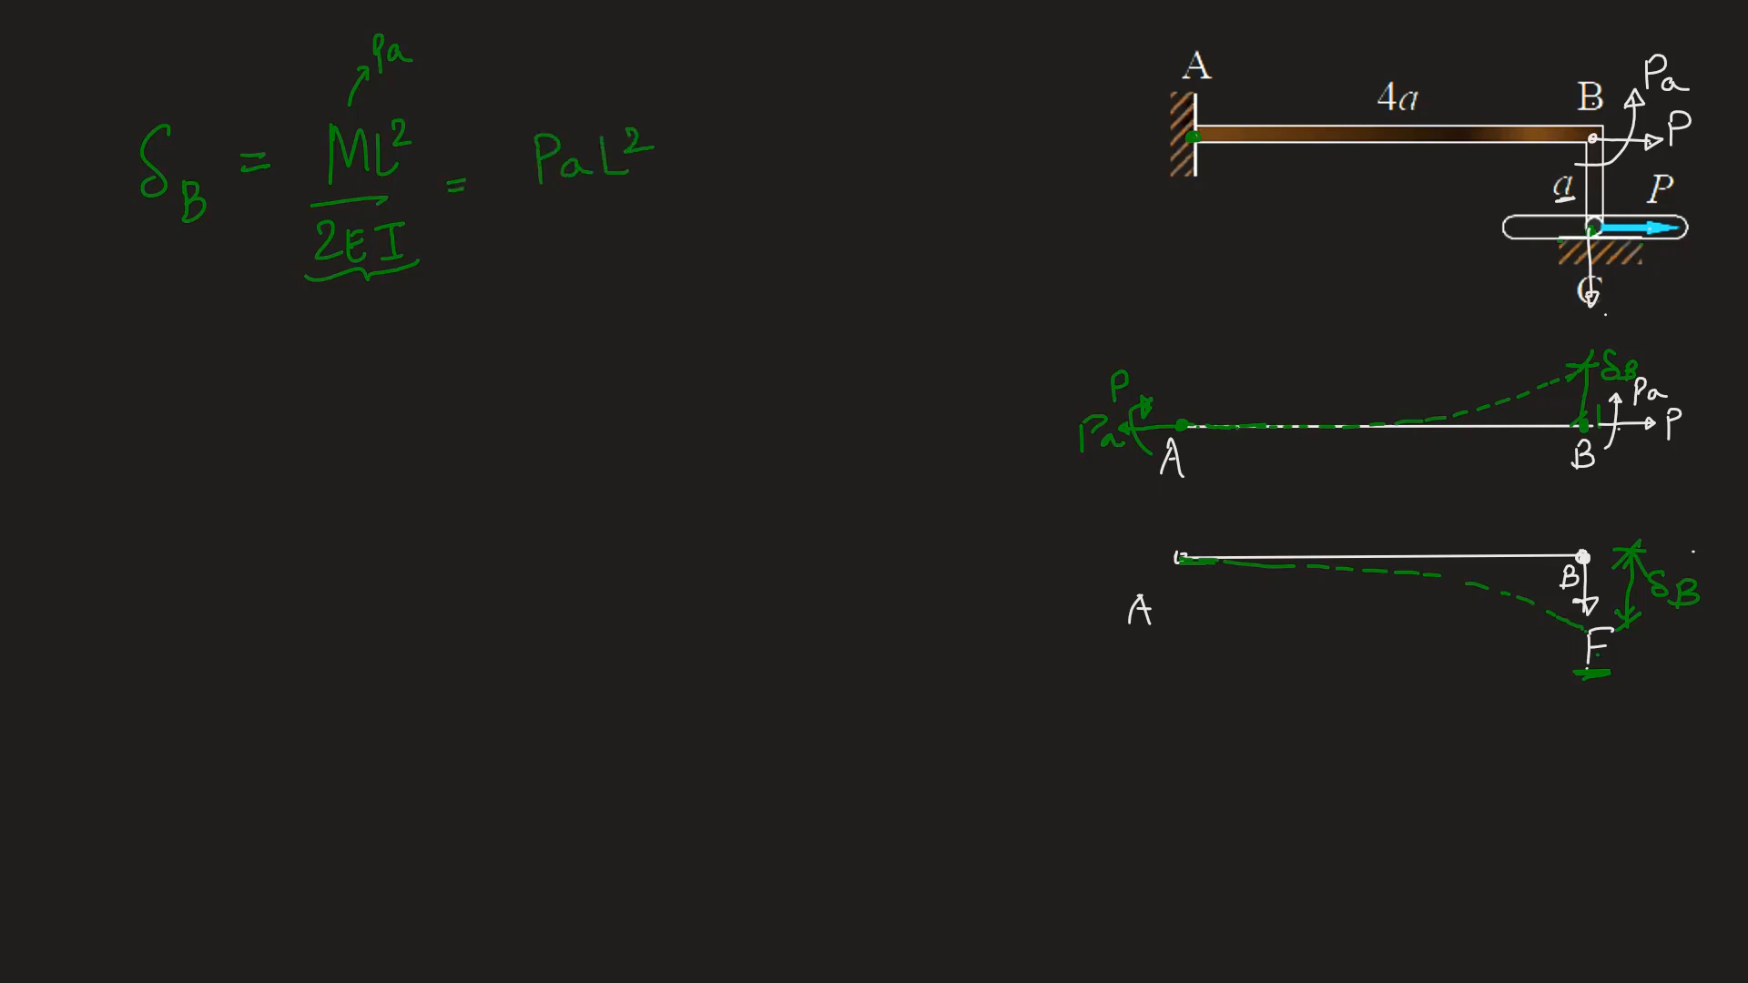
{"action": "type", "text": "2EI"}
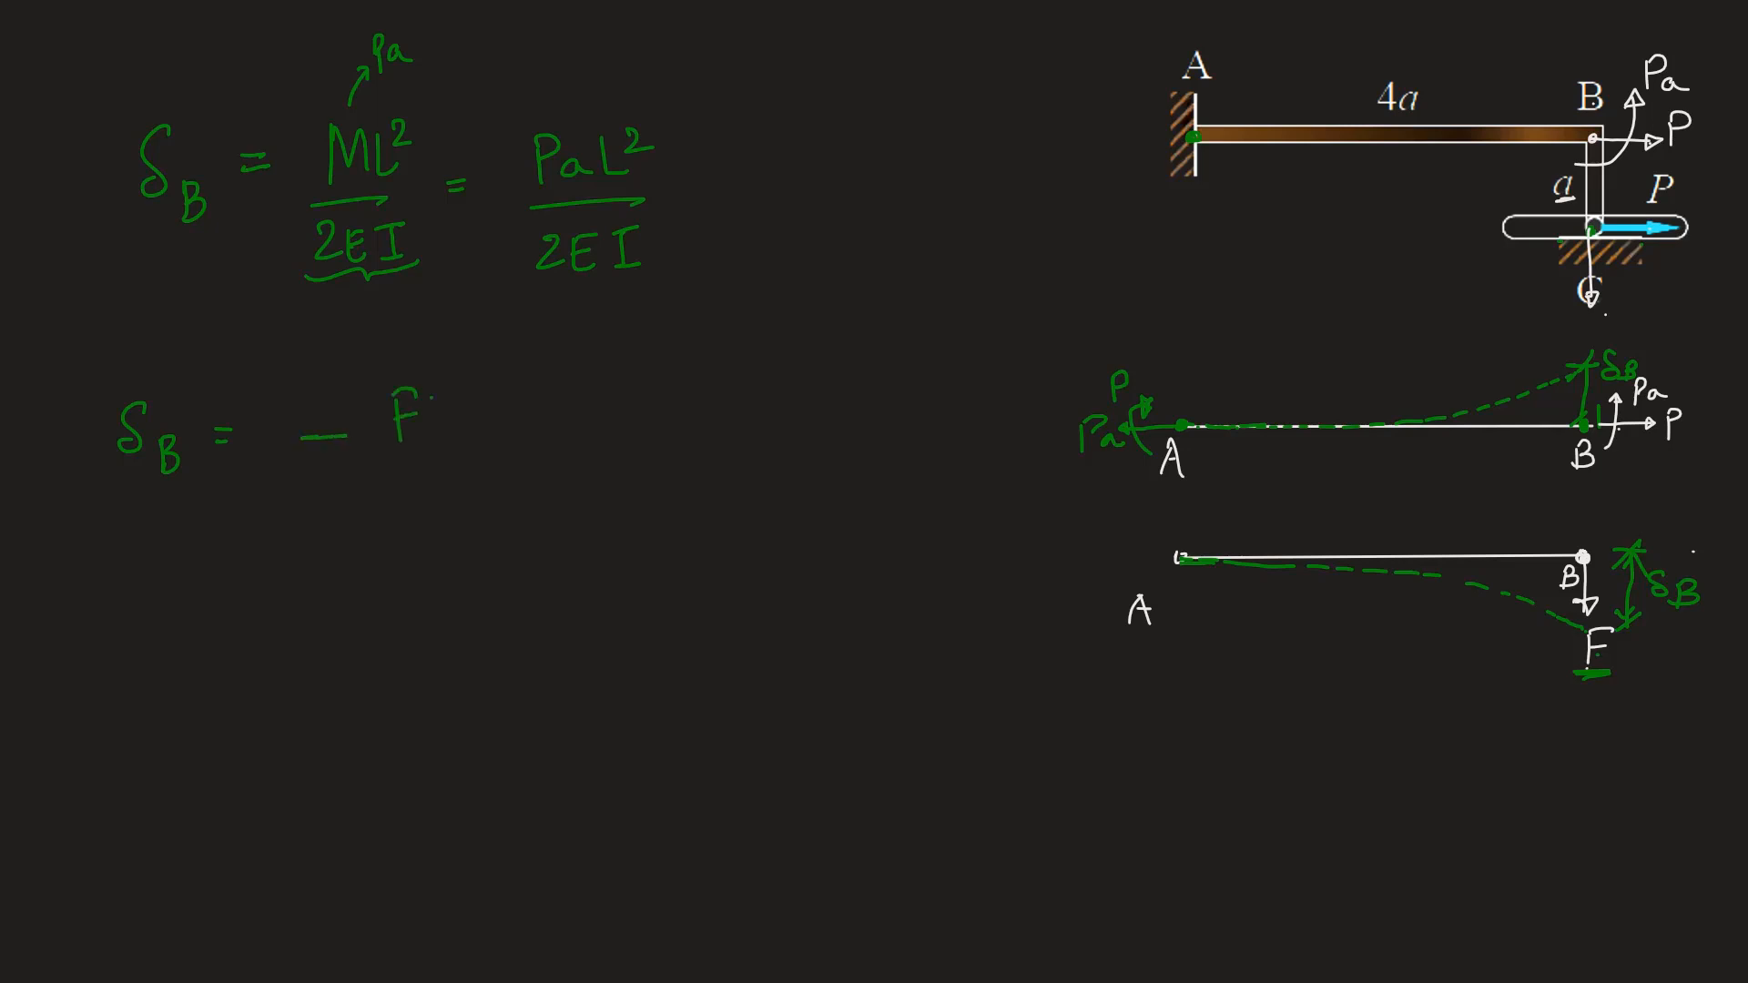
{"action": "type", "text": "FL^3/3ET"}
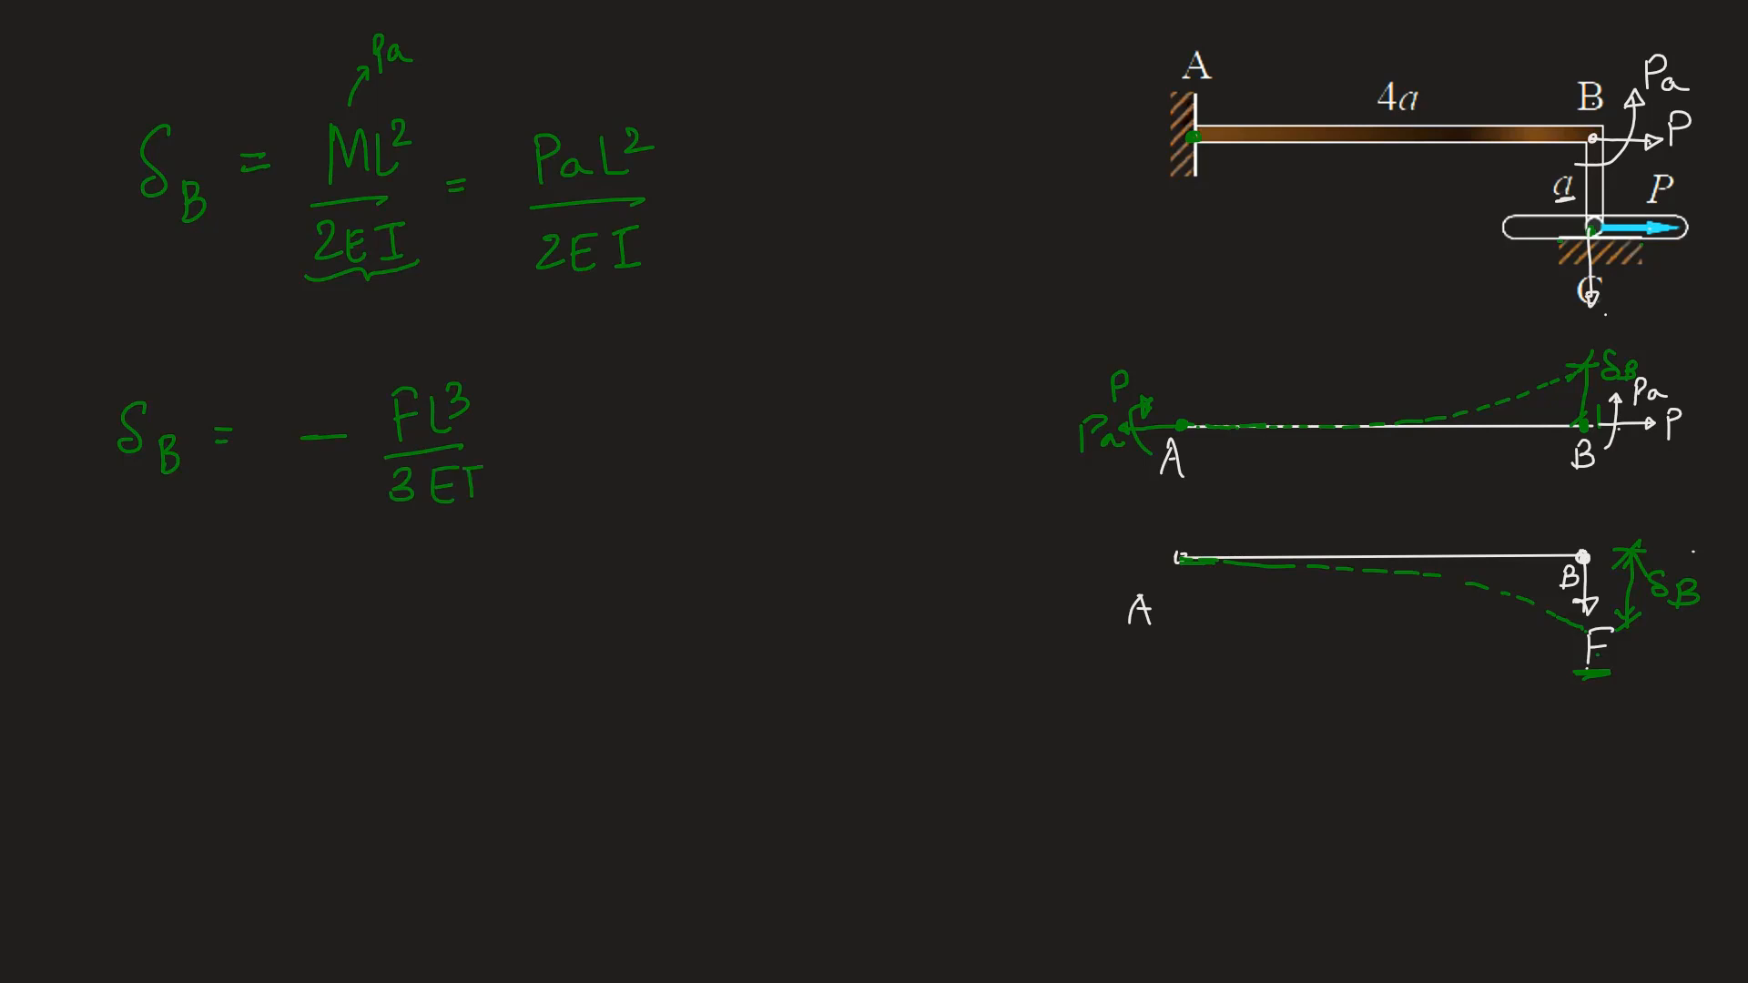
Number the equations 1 and 2 and equate them as PaL²/2EI = −FL³/3EI
{"action": "left_click_drag", "start_coordinate": [384, 530], "coordinate": [502, 524]}
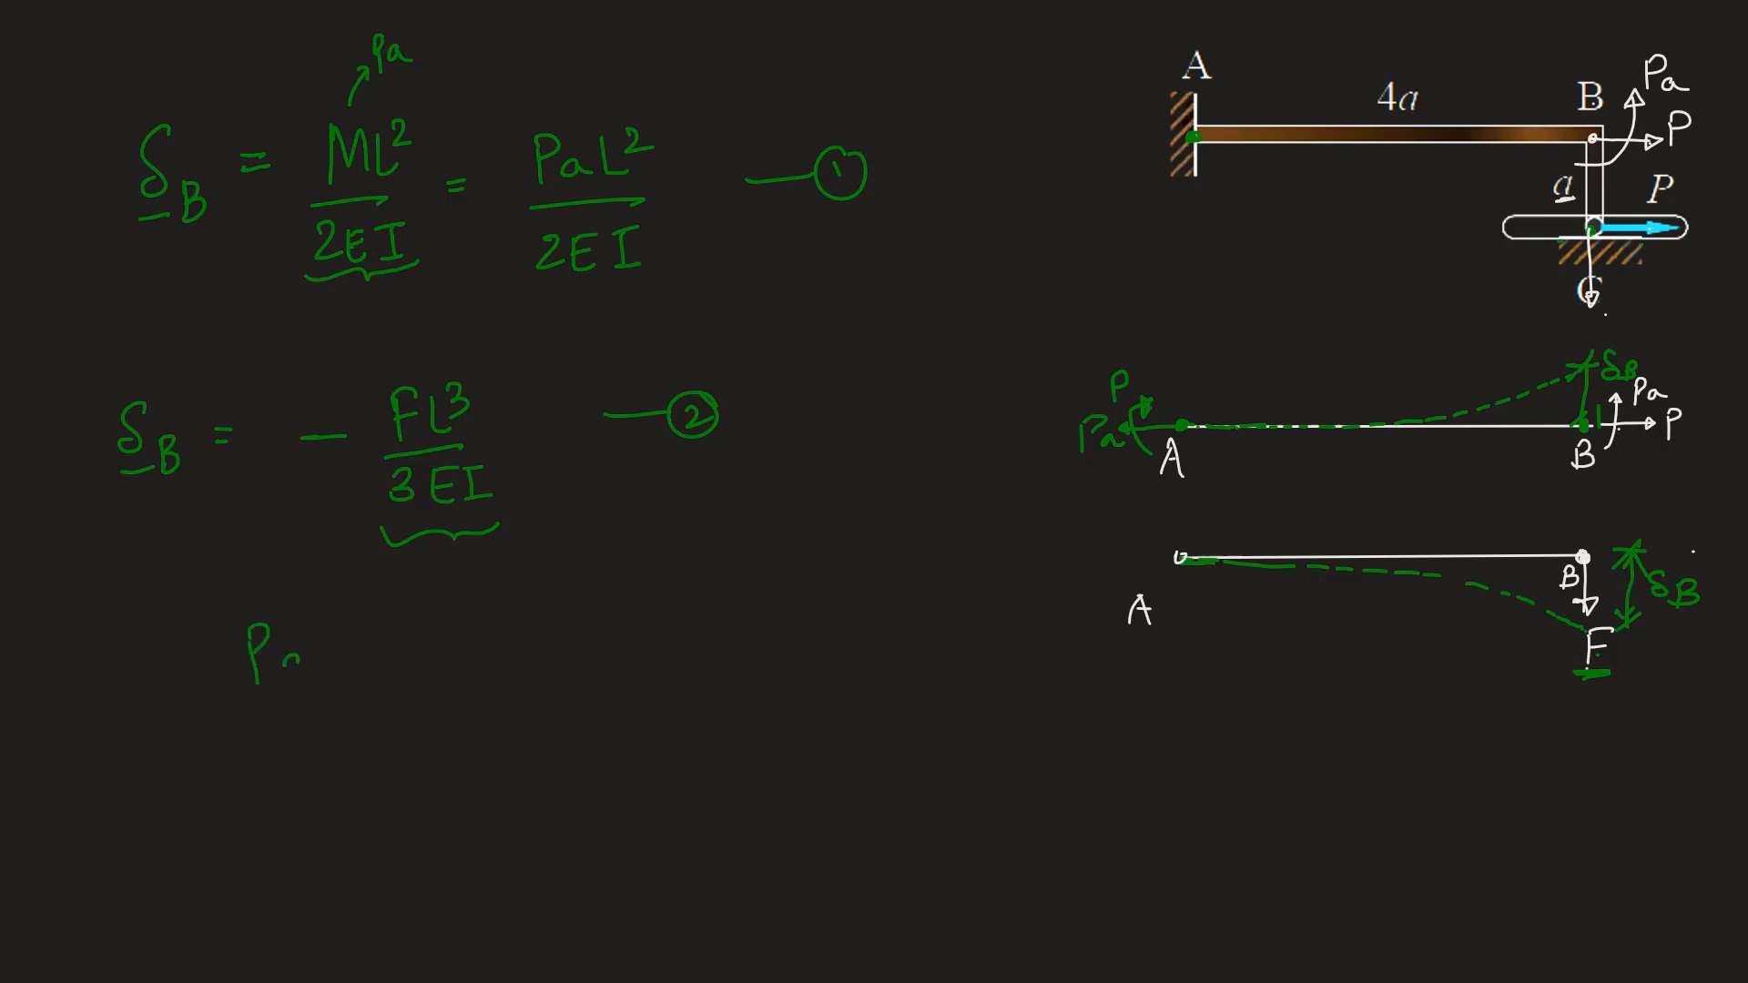
{"action": "type", "text": "PaL^2/2EI = -1"}
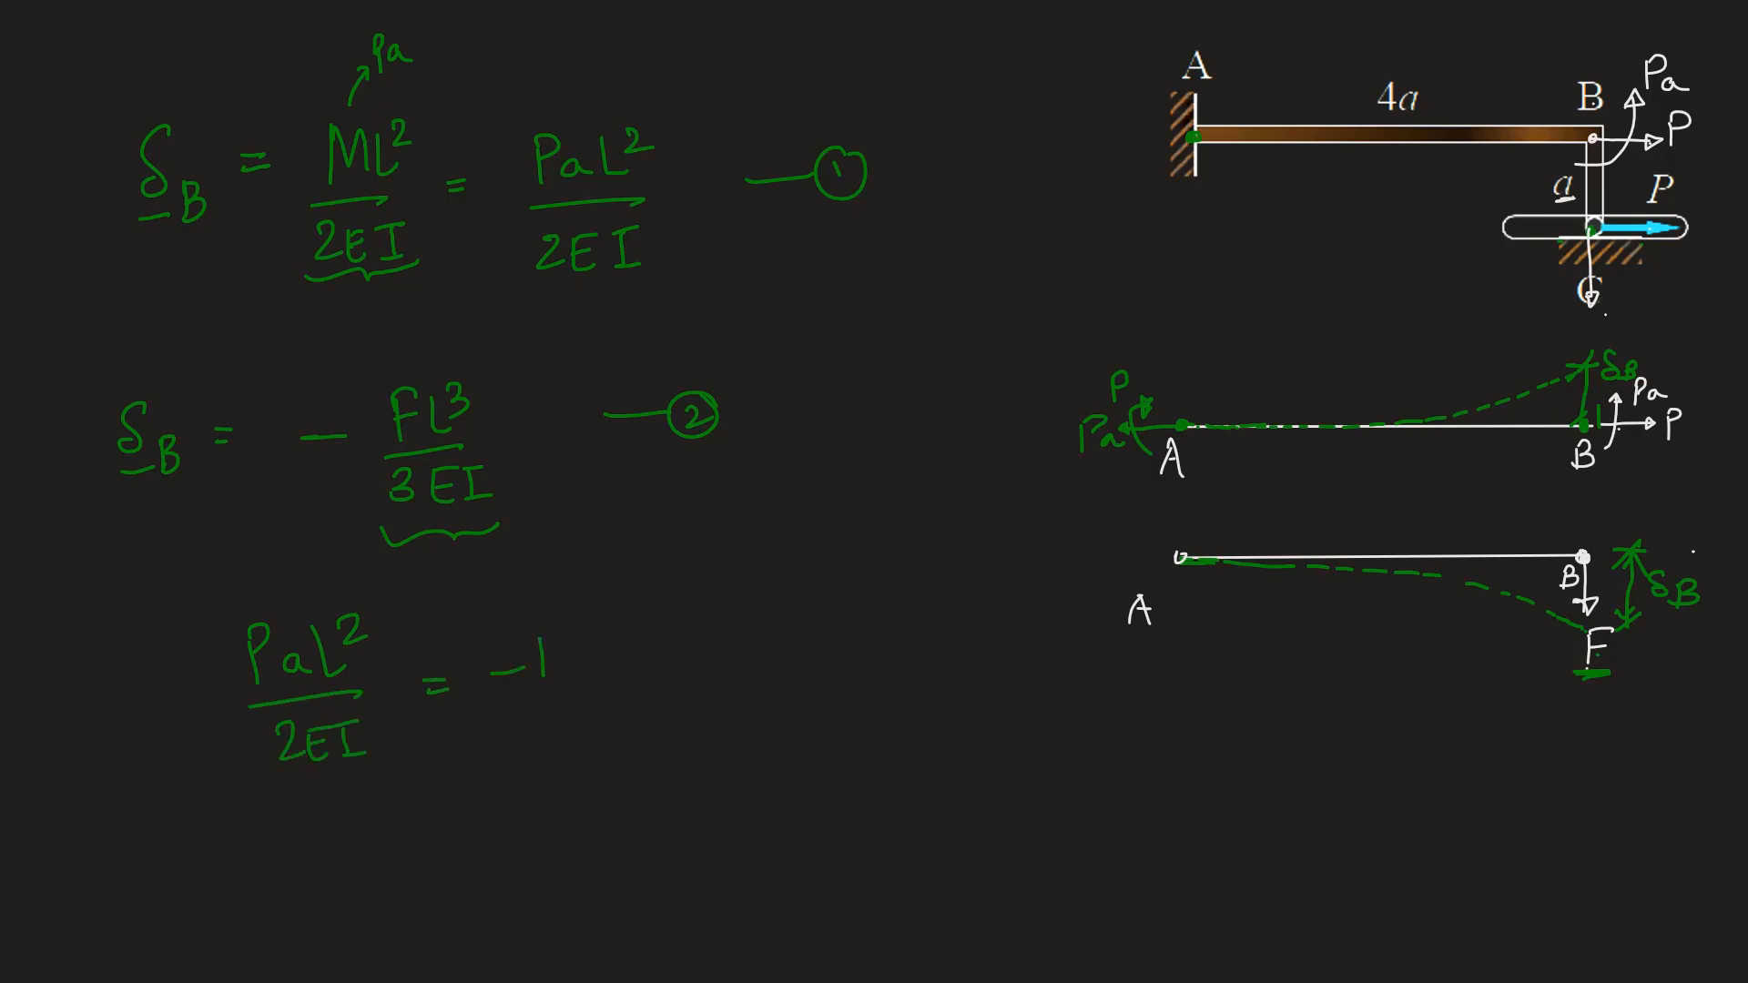
{"action": "type", "text": "-FL^3/3"}
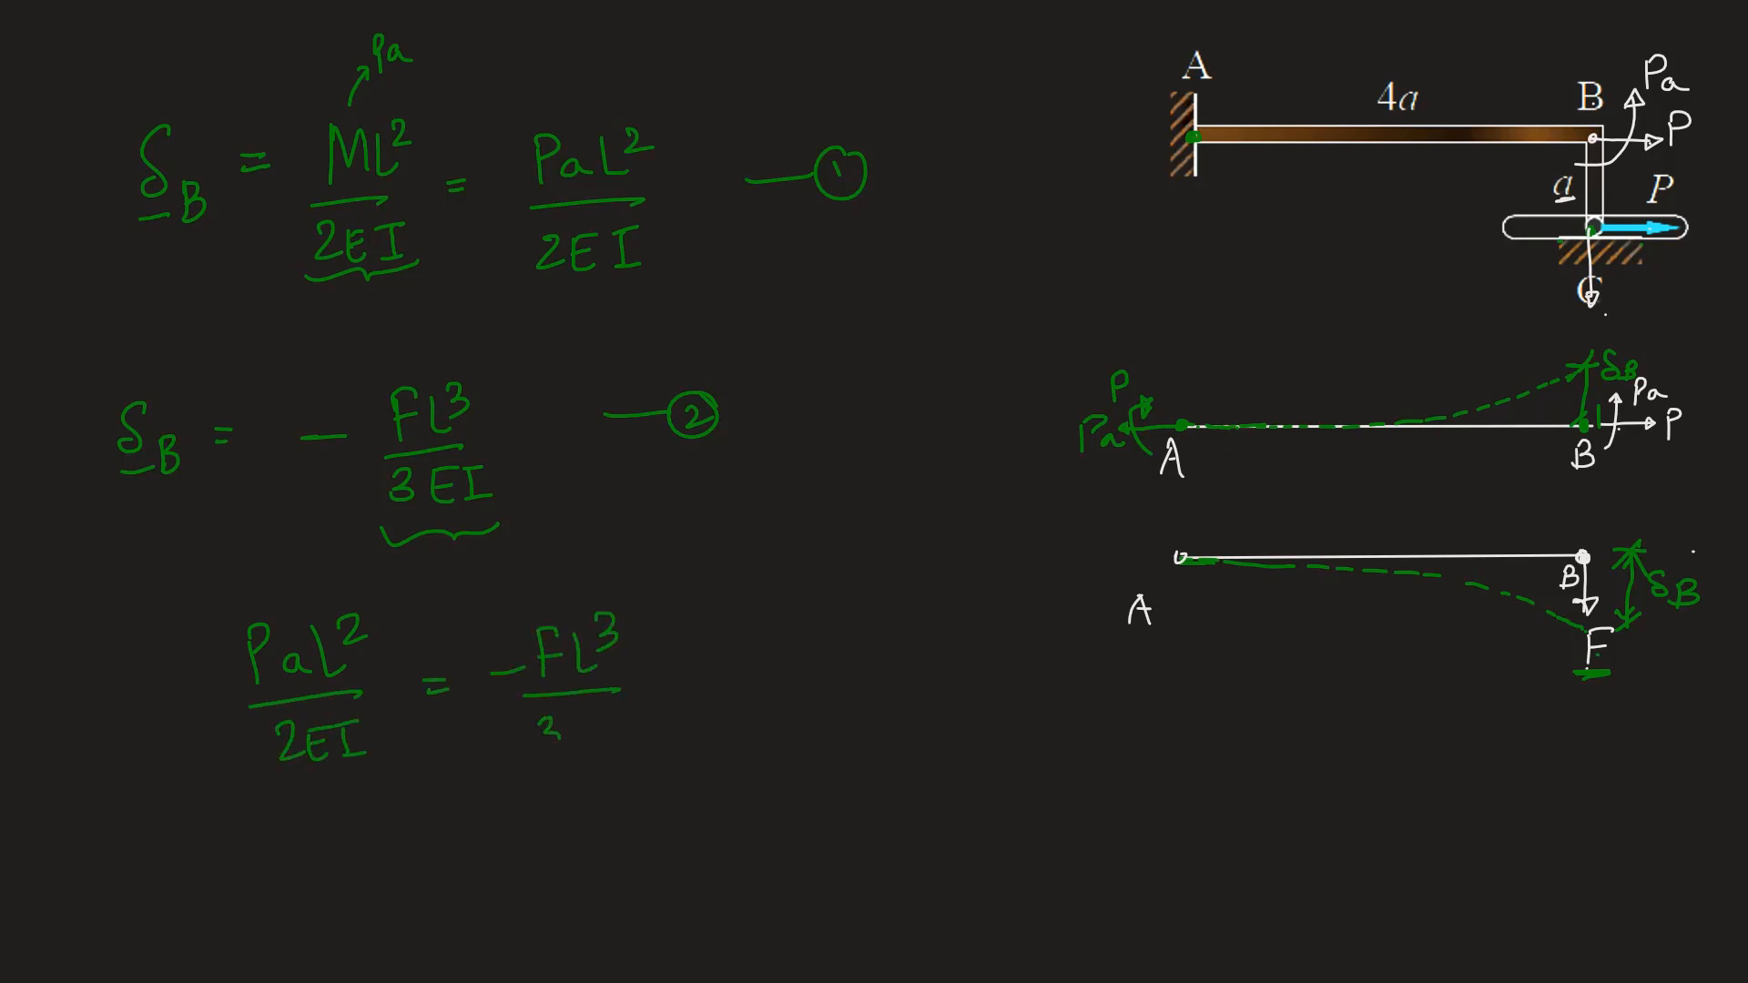
{"action": "type", "text": "3EI"}
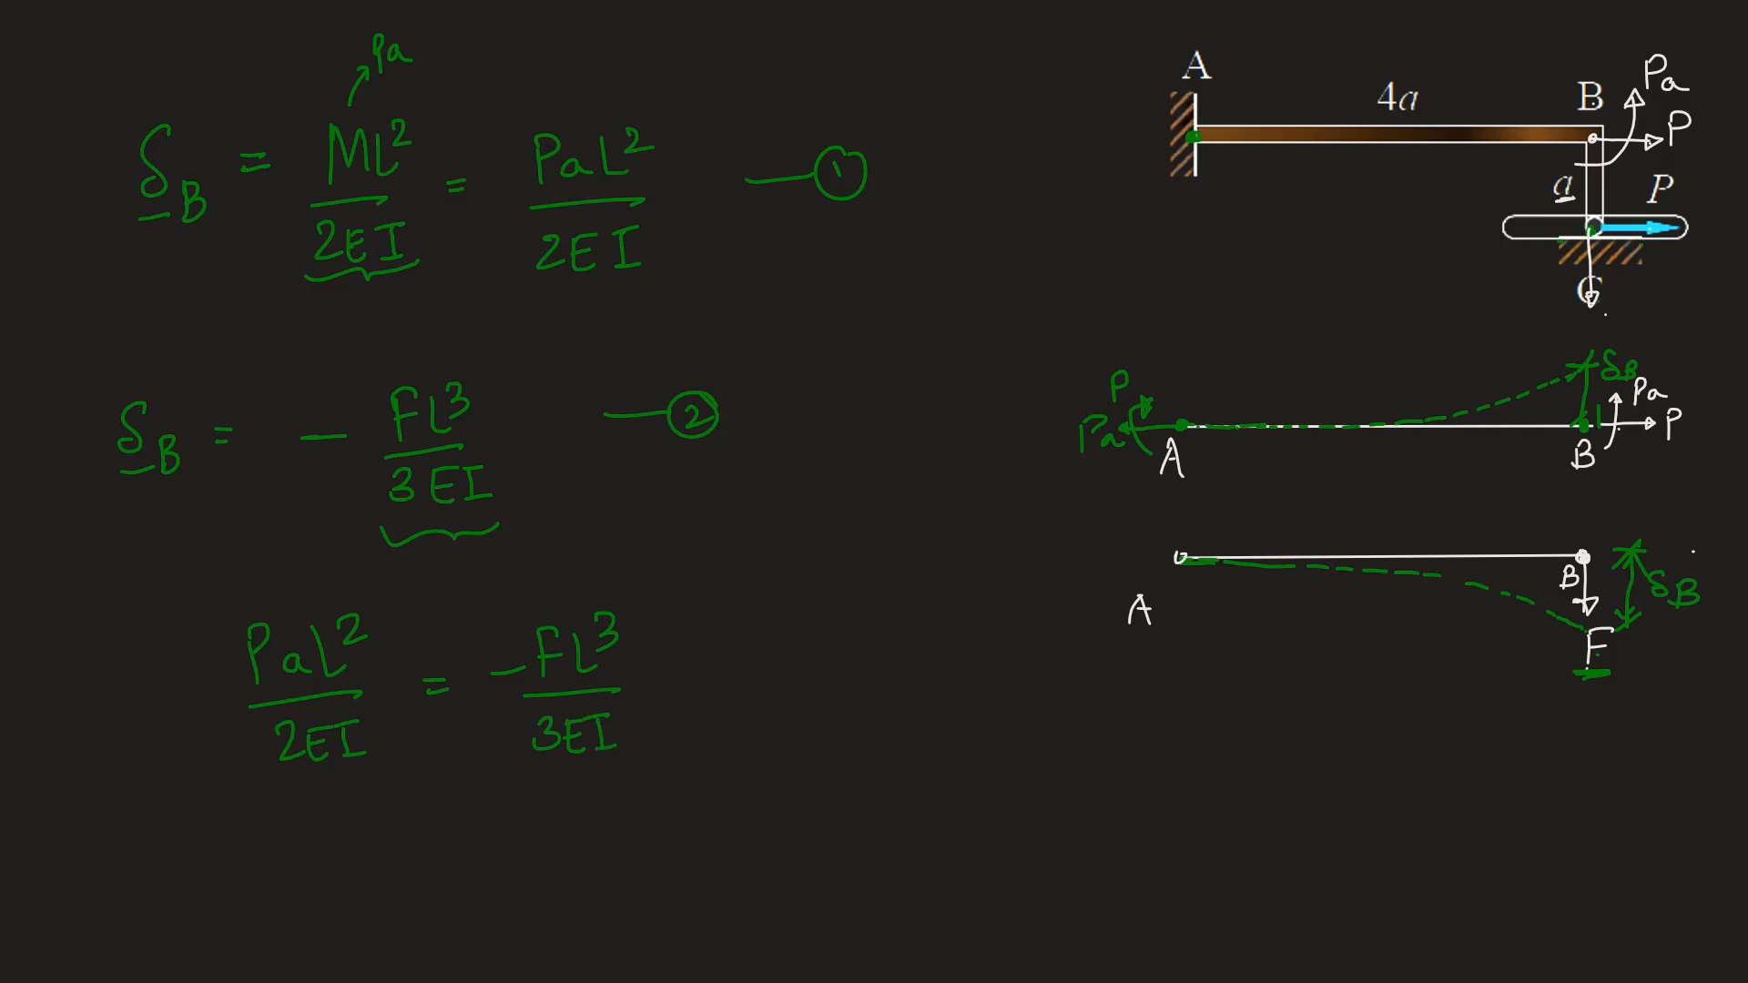
Cancel the common L² and EI terms in red and simplify to Pa/2 = −FL/3
{"action": "left_click_drag", "start_coordinate": [306, 686], "coordinate": [366, 608]}
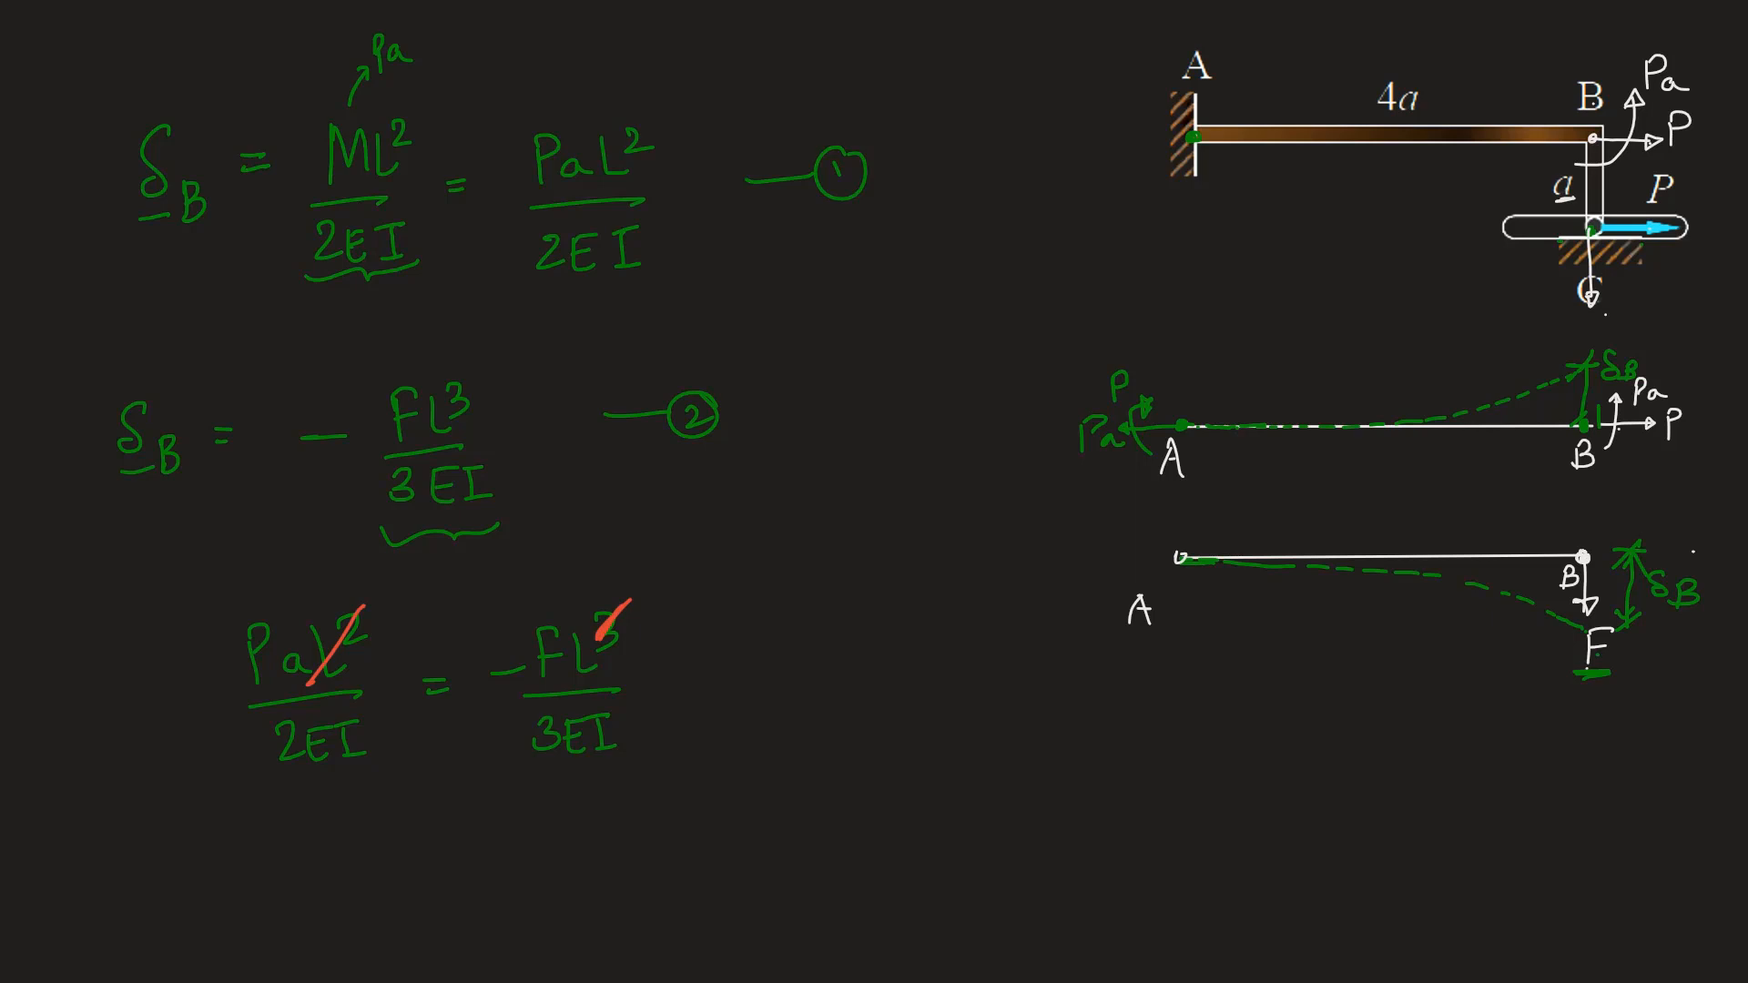
{"action": "left_click_drag", "start_coordinate": [563, 681], "coordinate": [603, 681]}
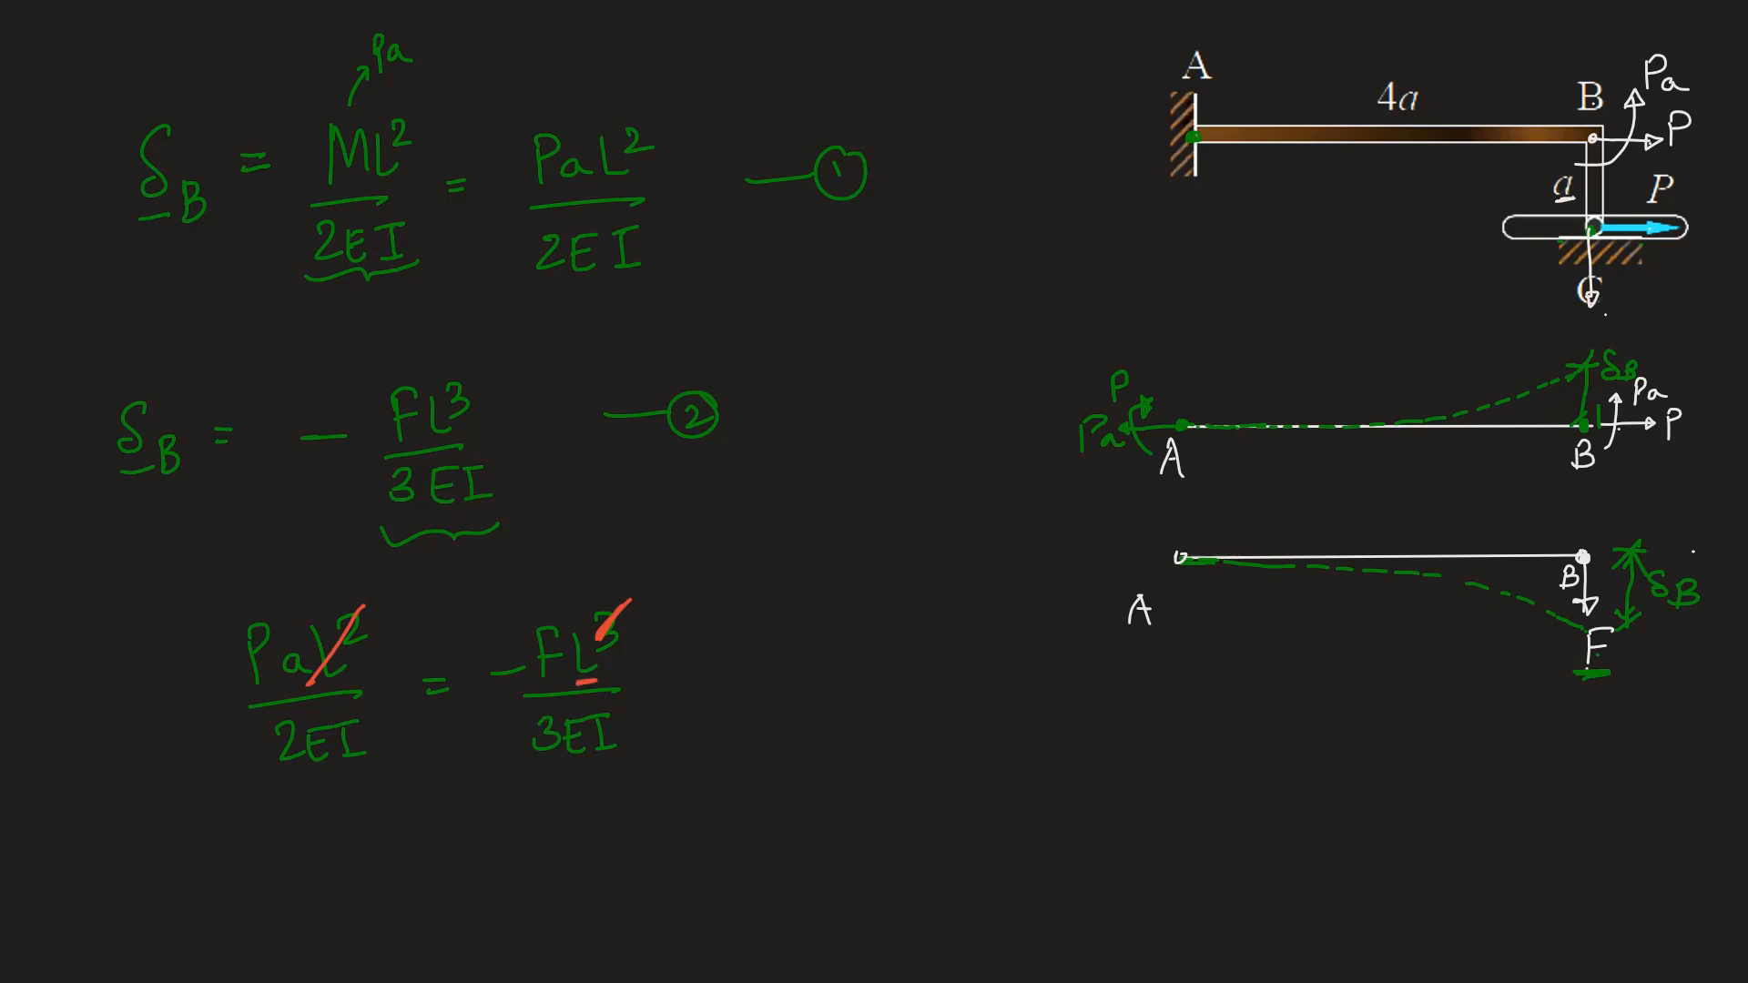
{"action": "left_click_drag", "start_coordinate": [315, 763], "coordinate": [357, 714]}
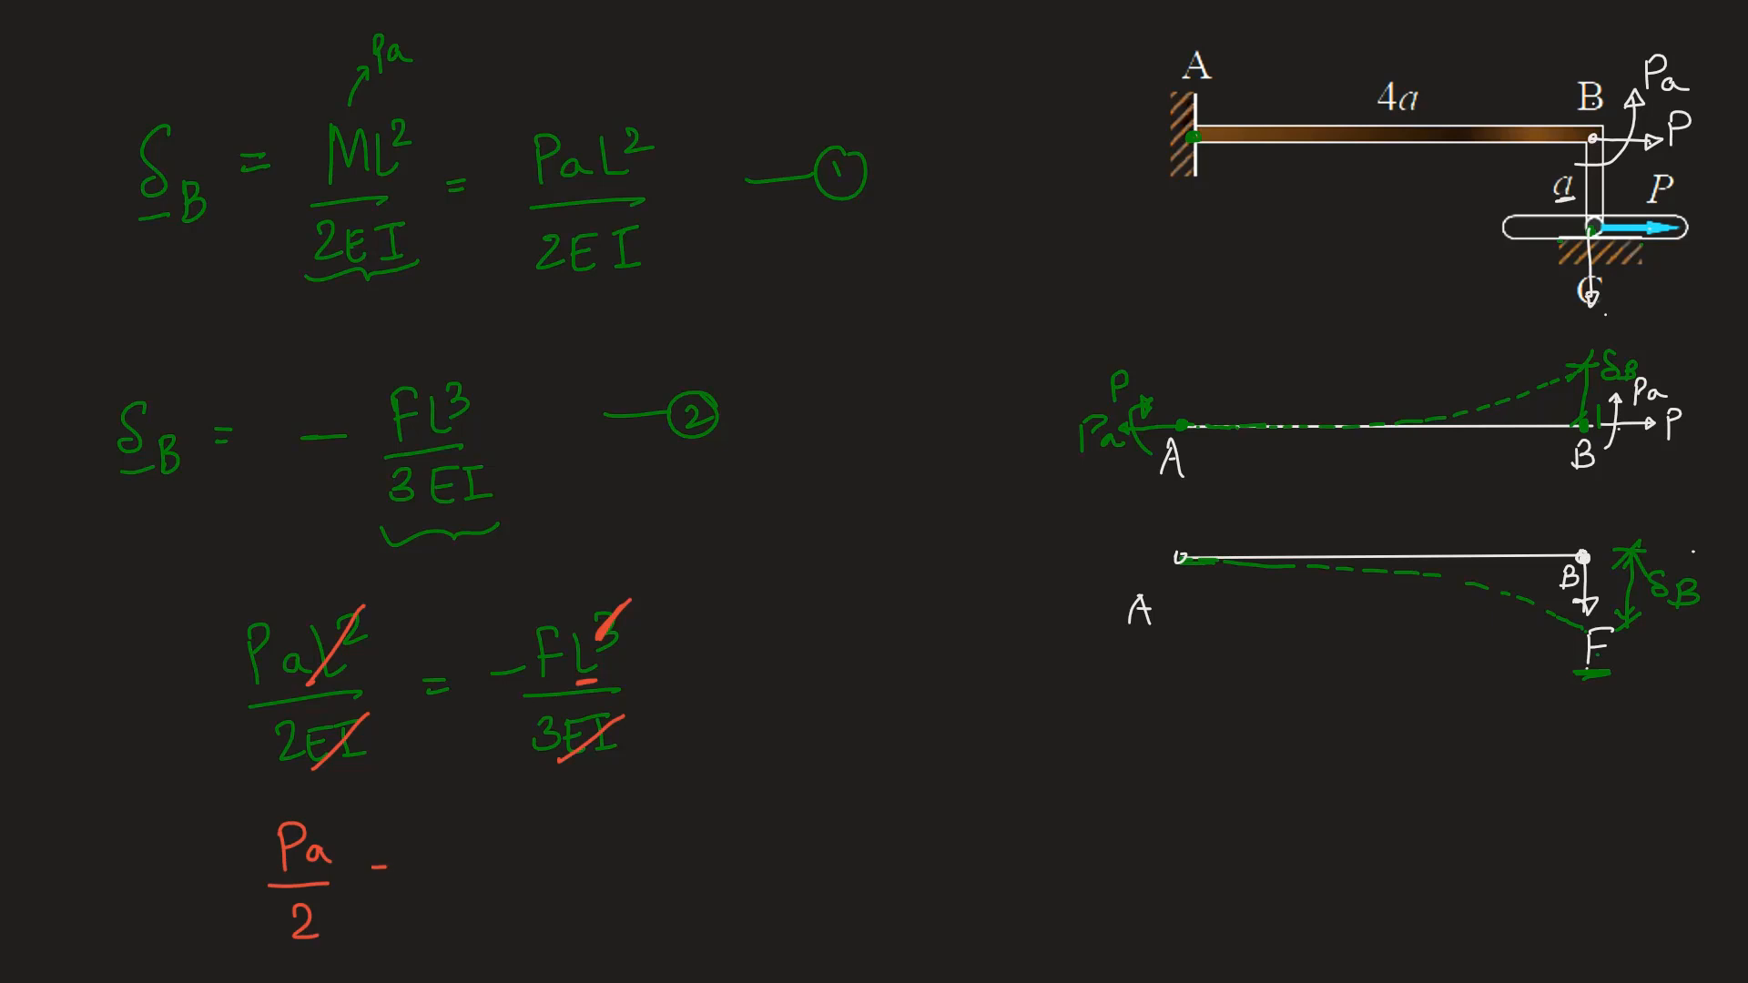
{"action": "type", "text": "= -F"}
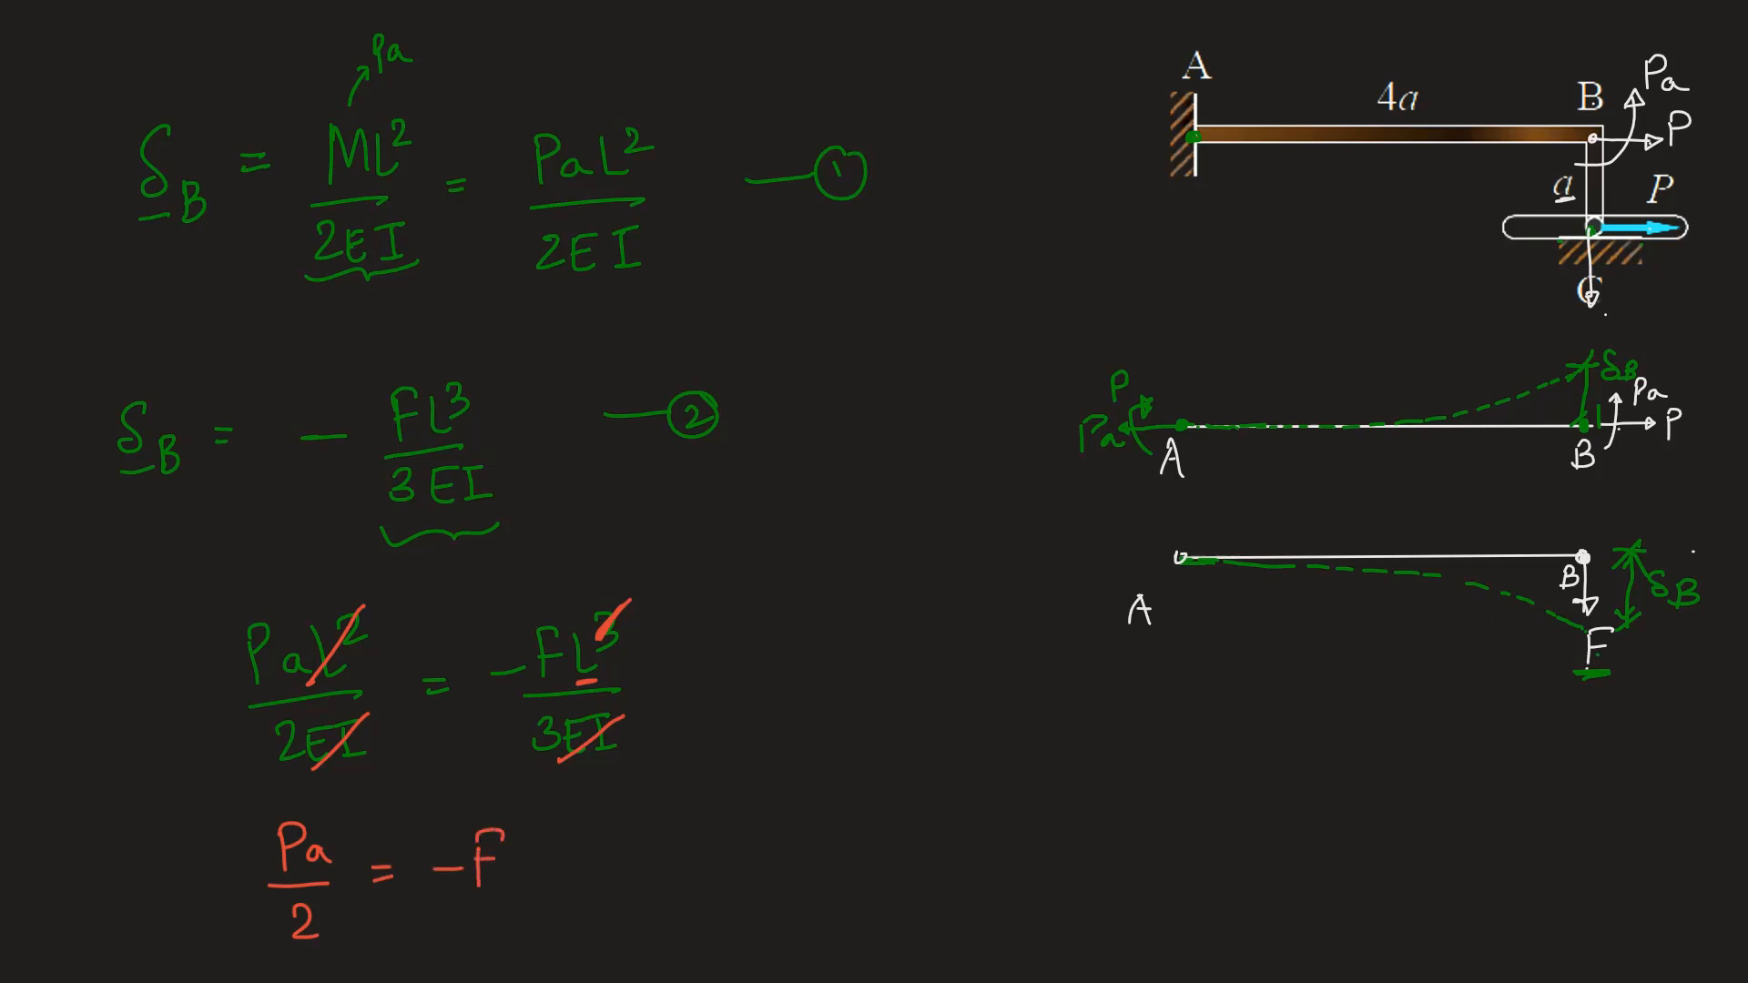
{"action": "type", "text": "L/3 ⇒ Pa/2"}
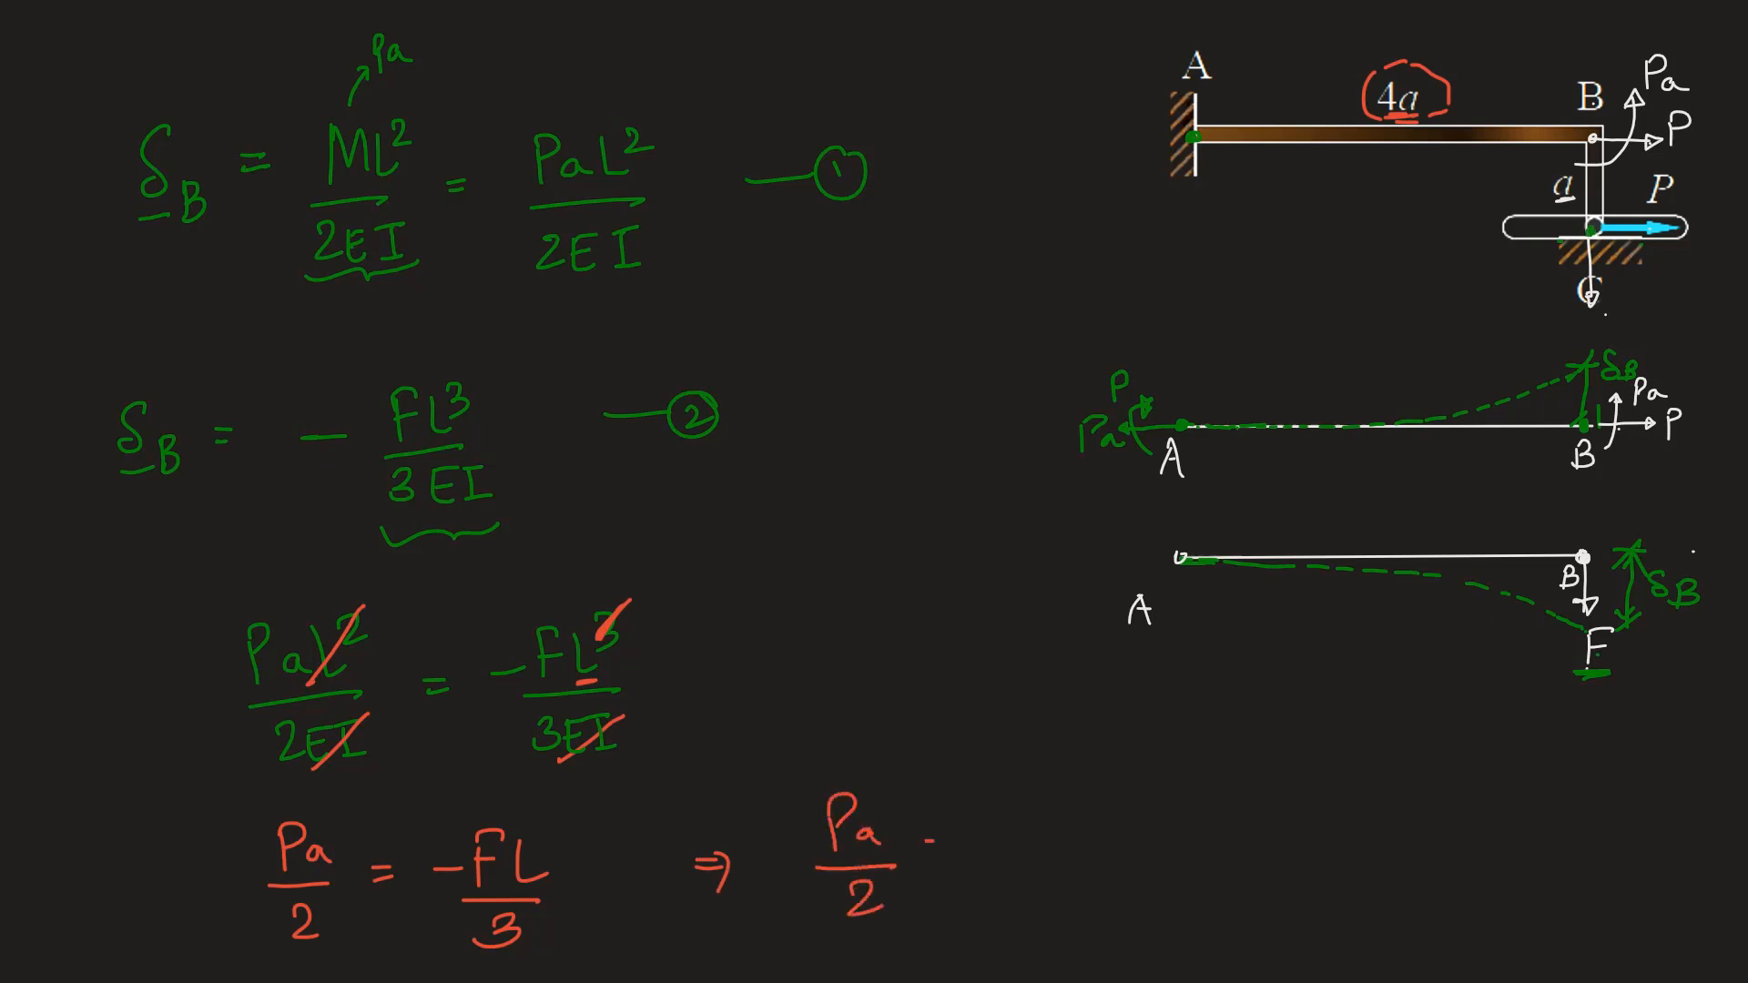
Substitute L = 4a to get F = −3P/8 and note in green that the force acts downwards
{"action": "type", "text": "= -F(4a)/3"}
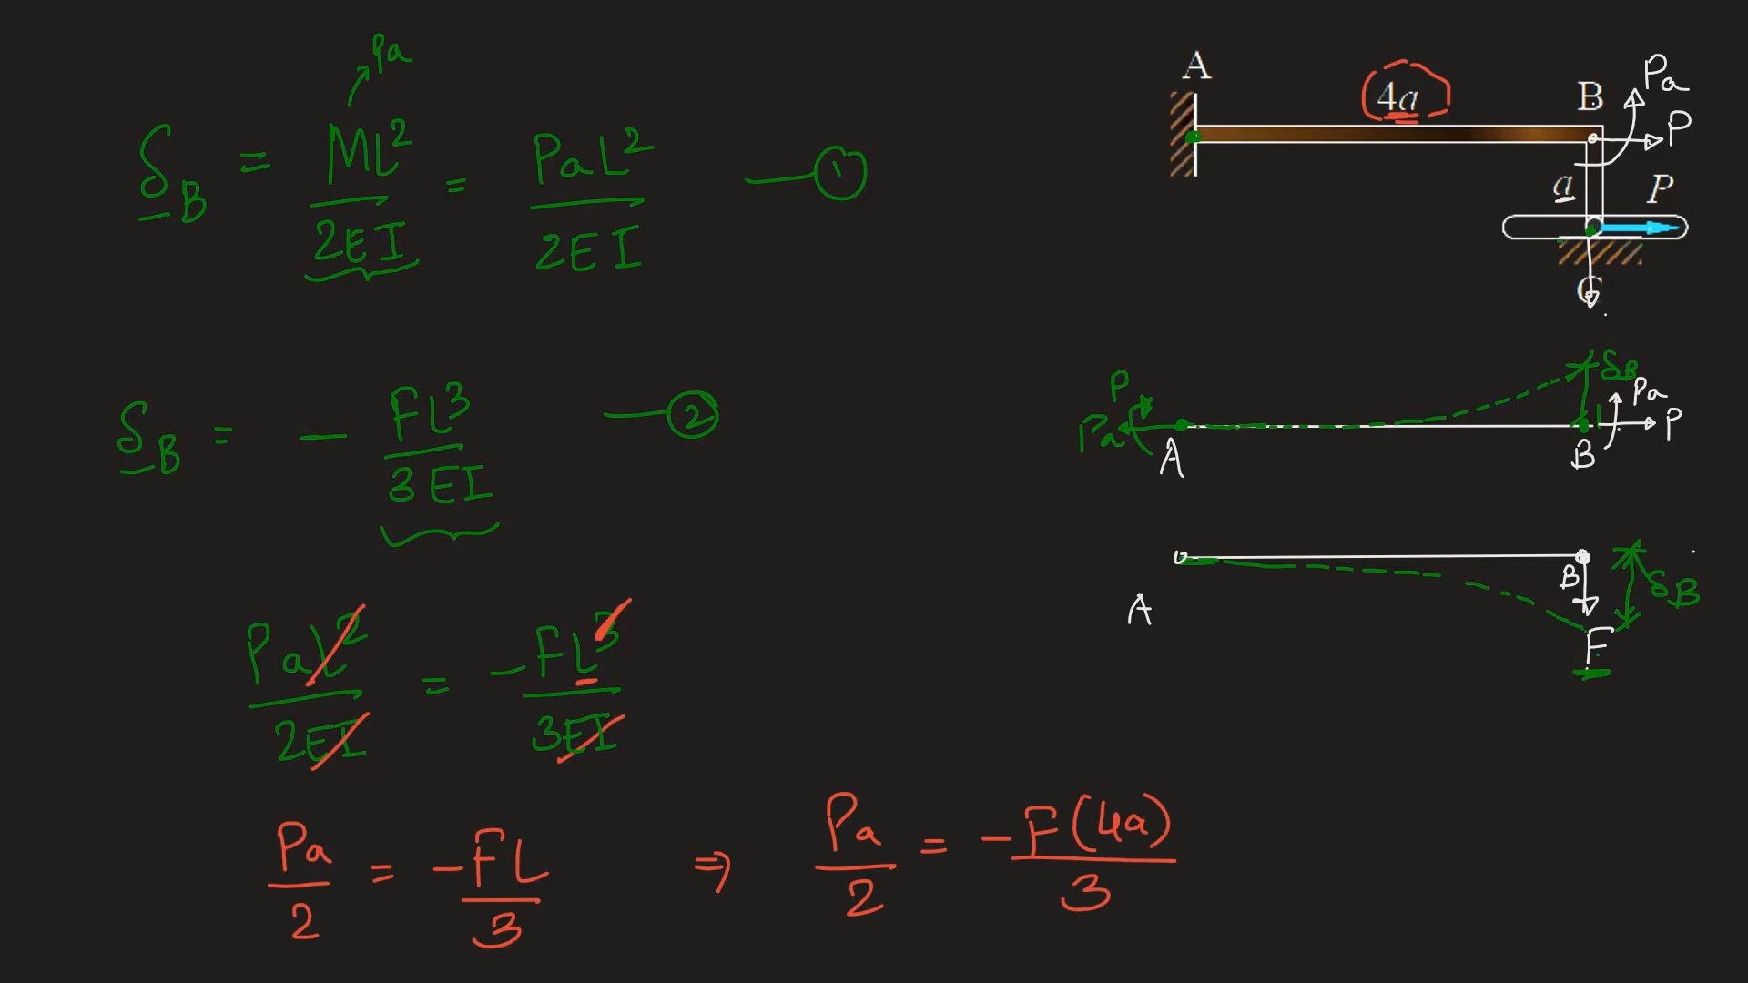
{"action": "type", "text": "F = -"}
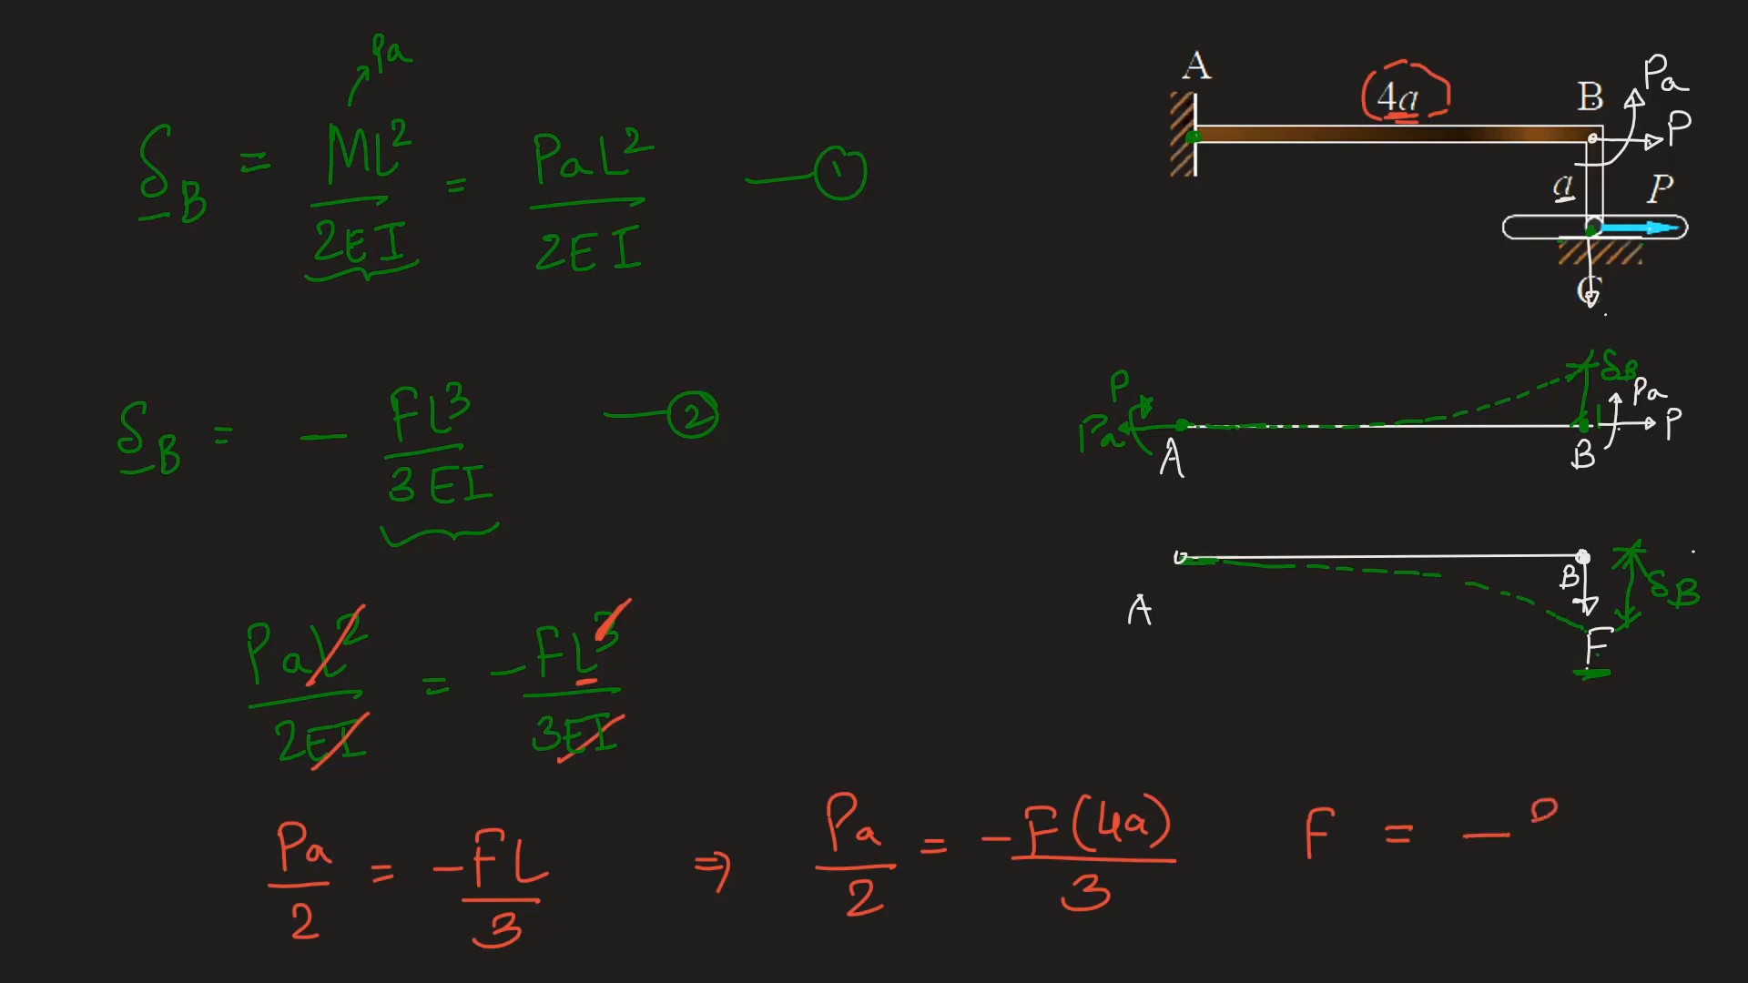
{"action": "type", "text": "3P/8"}
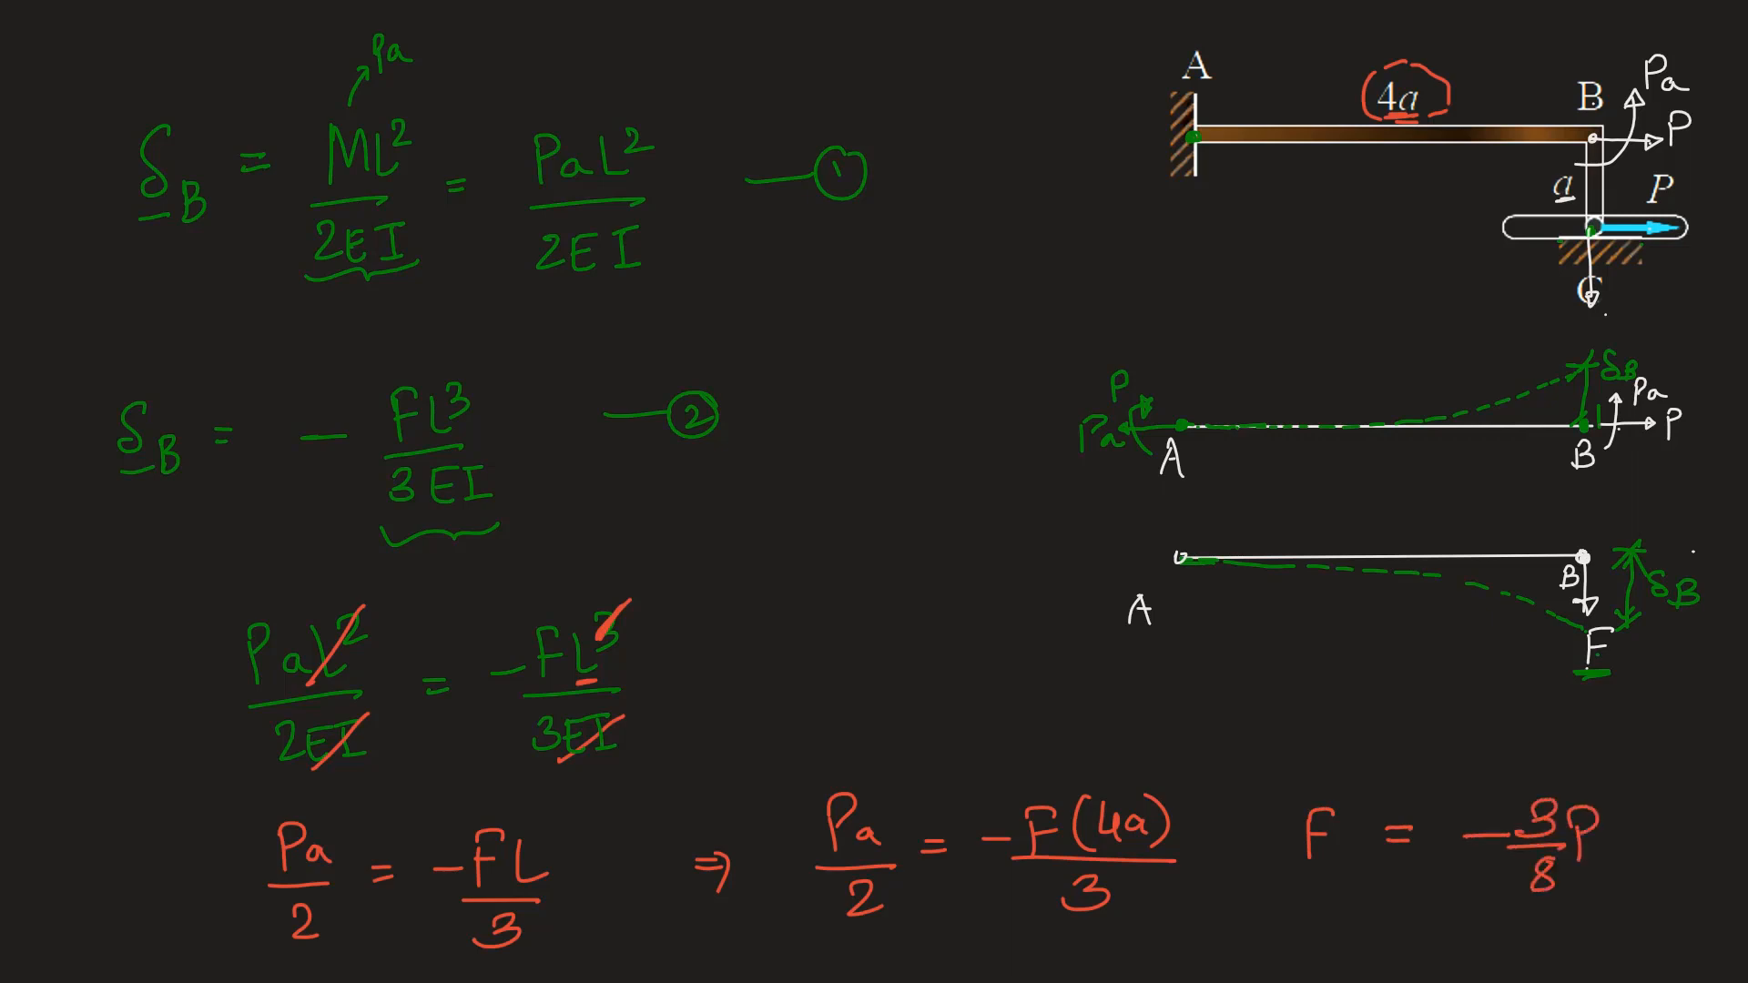
{"action": "left_click", "coordinate": [1482, 882]}
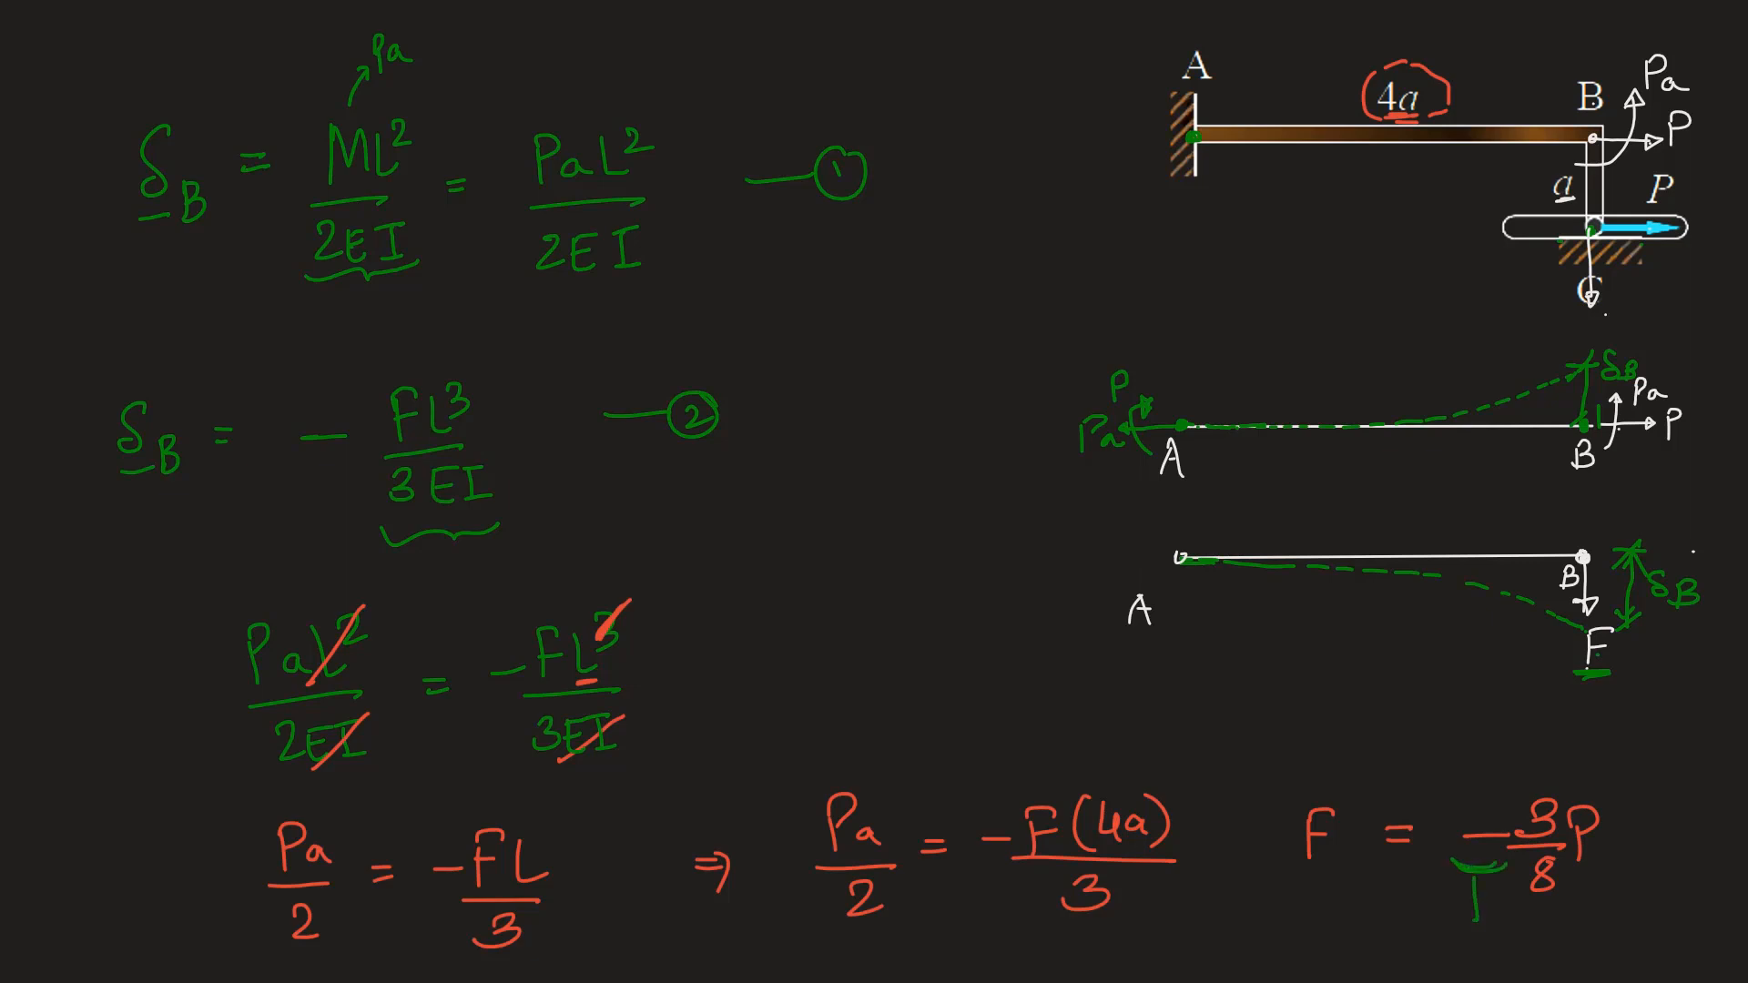
{"action": "type", "text": "downwards"}
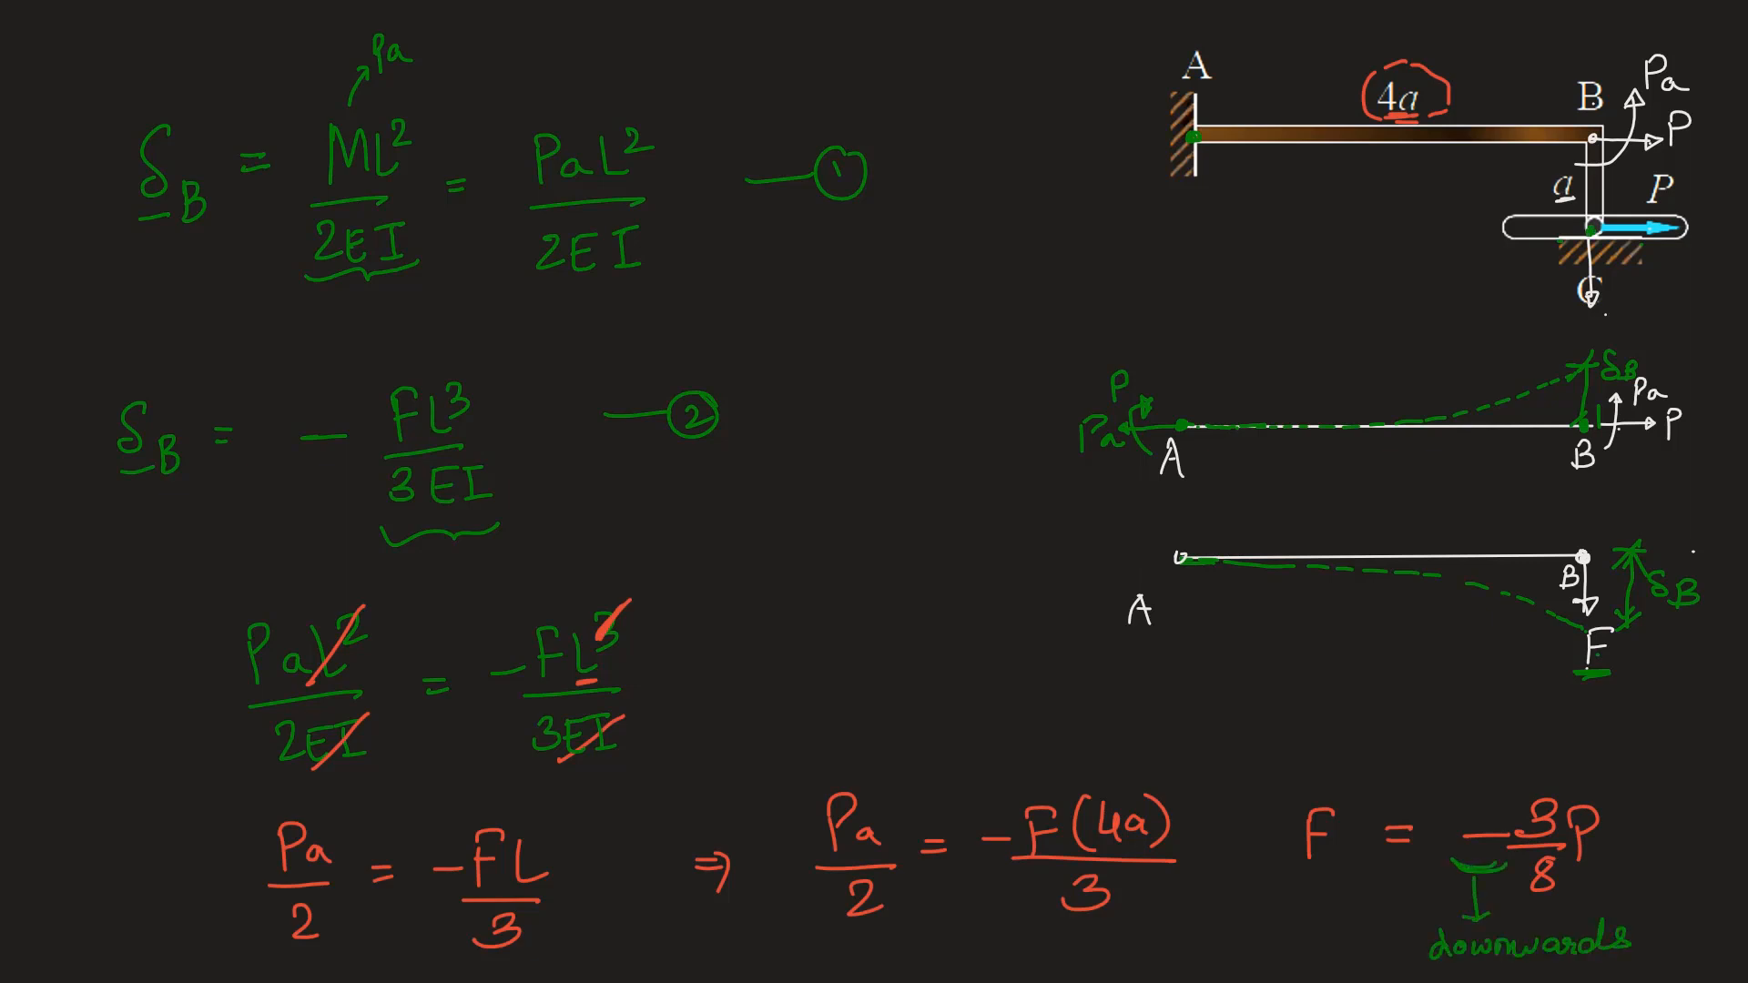